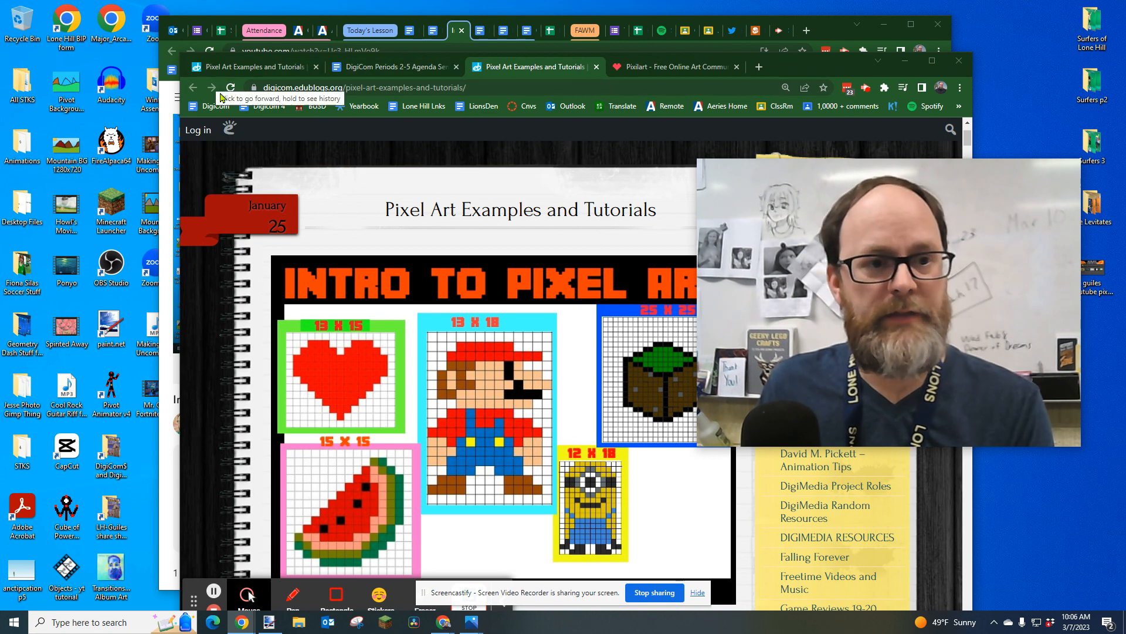
Switch Chrome from the pixel art examples post to the Pixilart home page tab
click(454, 30)
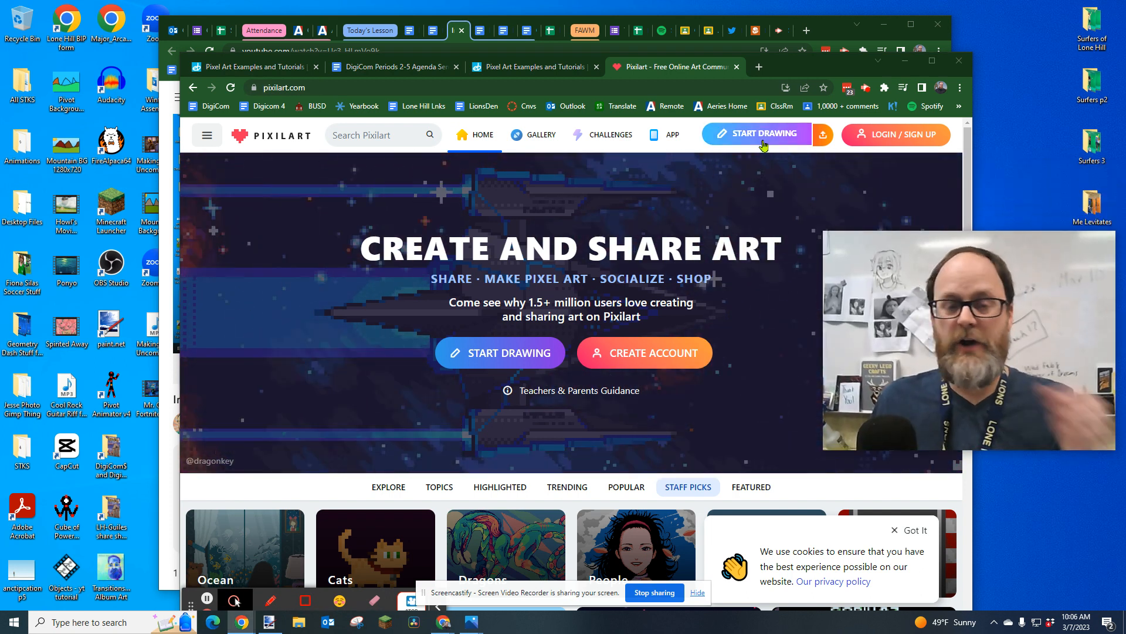
Launch Pixilart's drawing editor from Start Drawing, bringing up the Autosave Loaded prompt
click(755, 133)
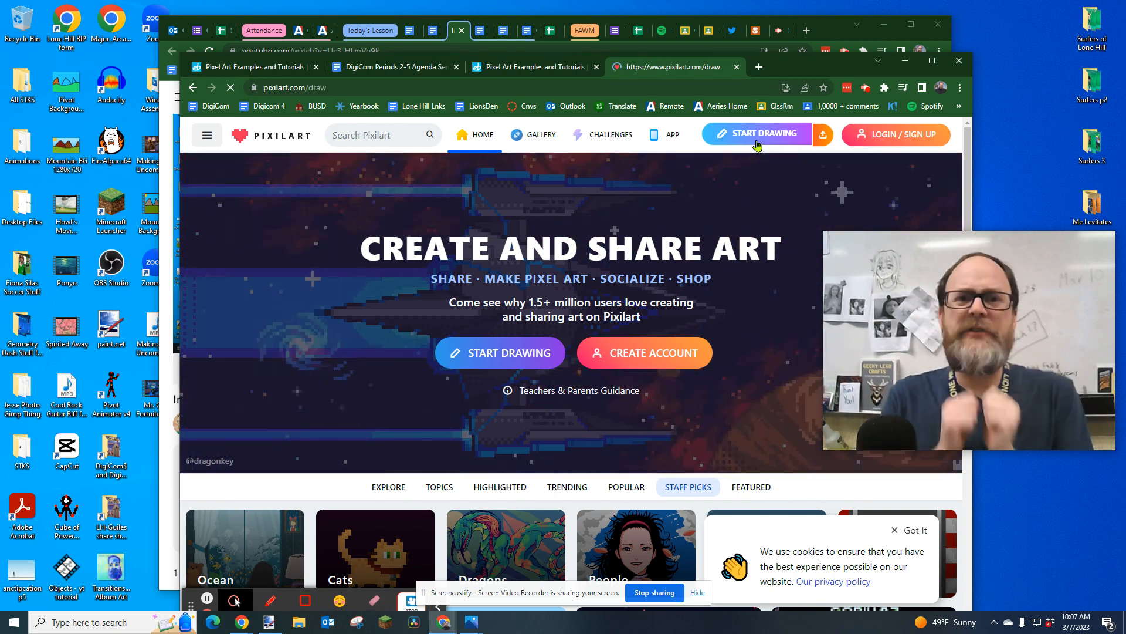
click(756, 134)
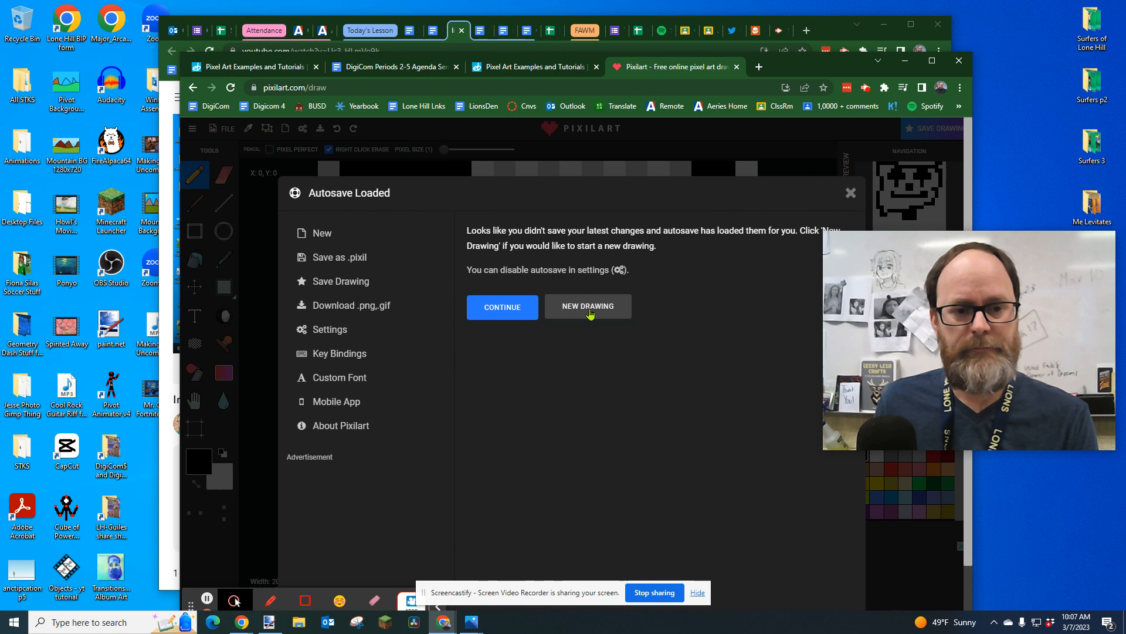
Skip the autosave and create a blank canvas of width 20 and height 20
click(588, 307)
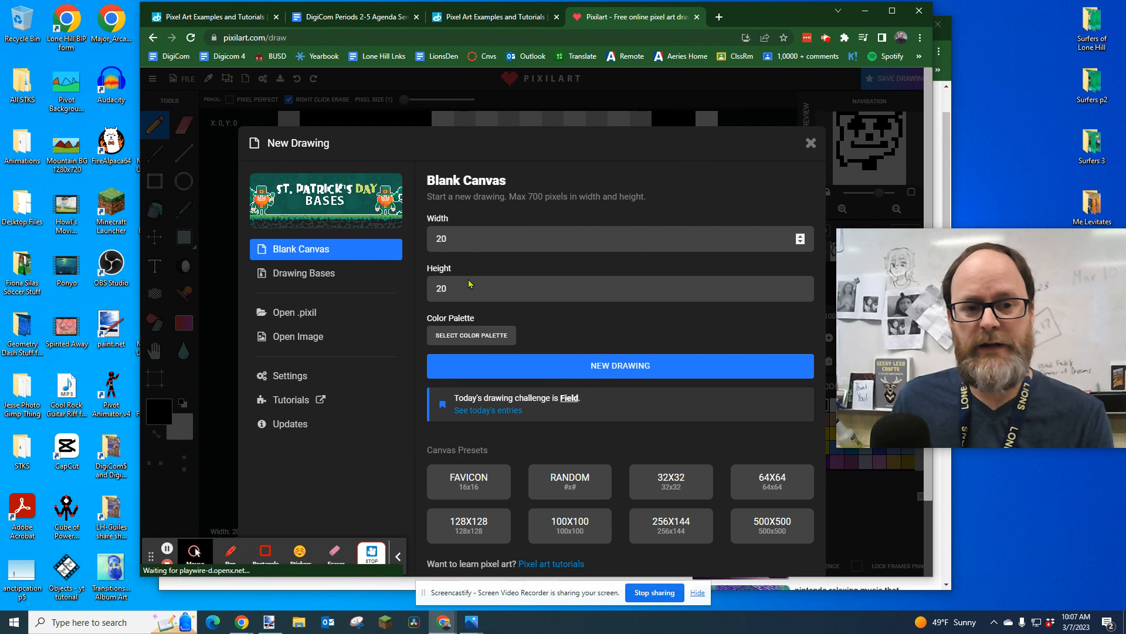
click(618, 238)
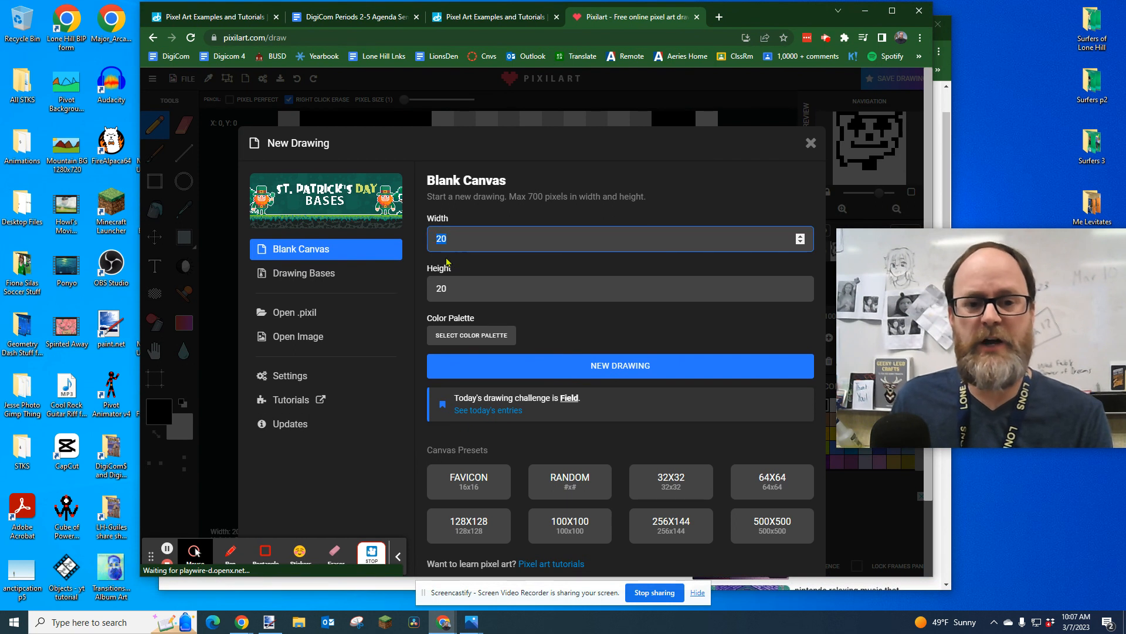
click(619, 288)
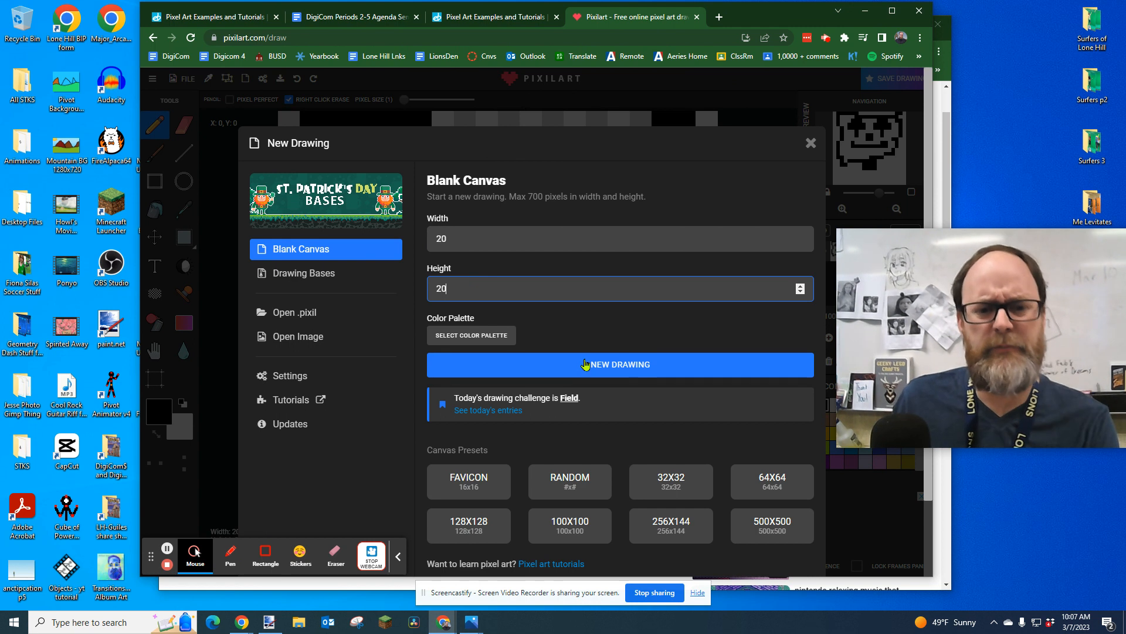
click(620, 364)
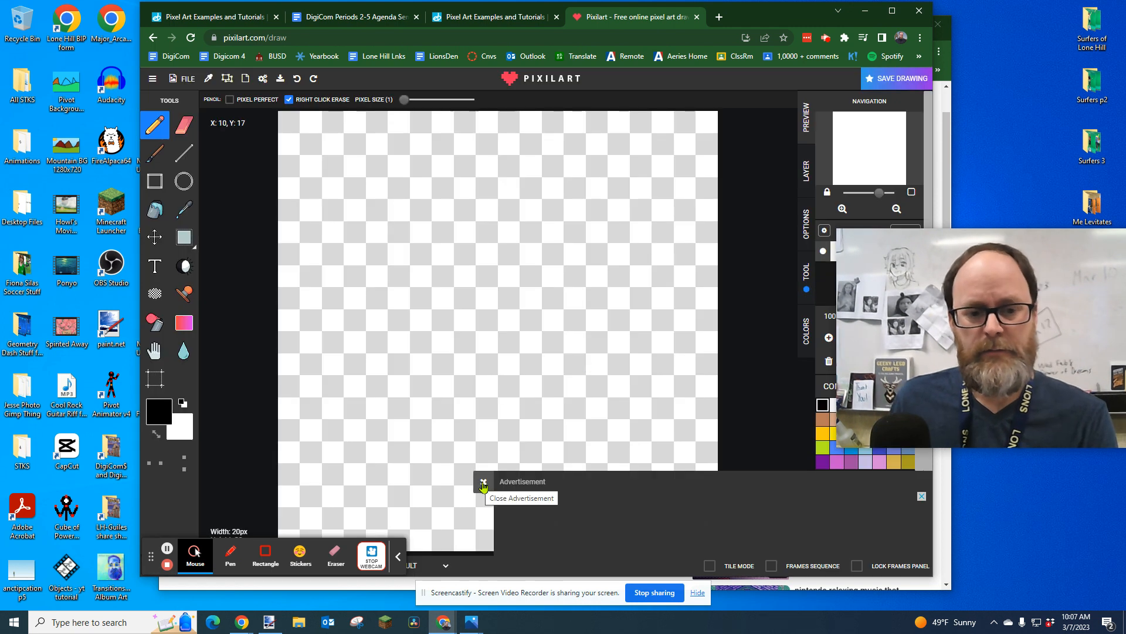
Dismiss the canvas advertisement, open and close the colour picker, then view the examples post
click(483, 483)
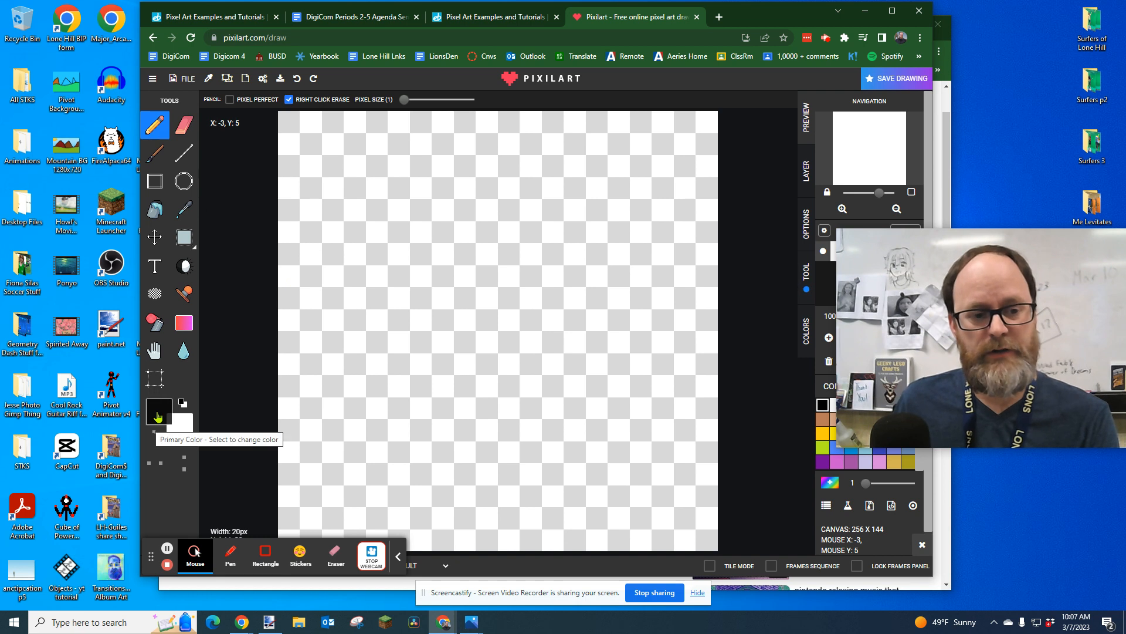
click(158, 410)
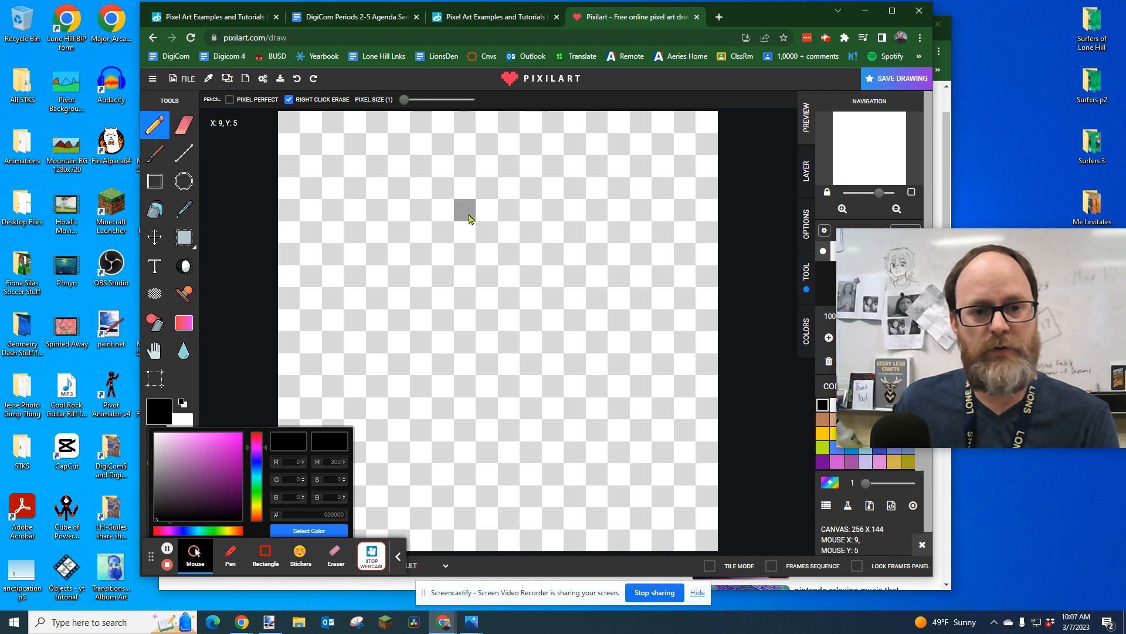
click(464, 188)
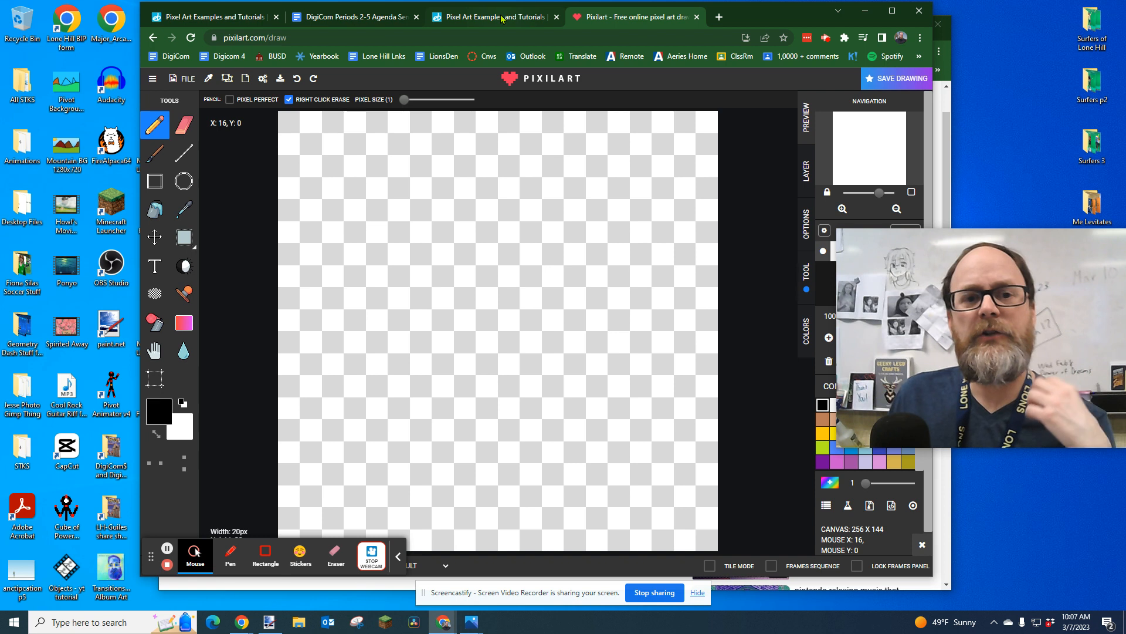
click(492, 16)
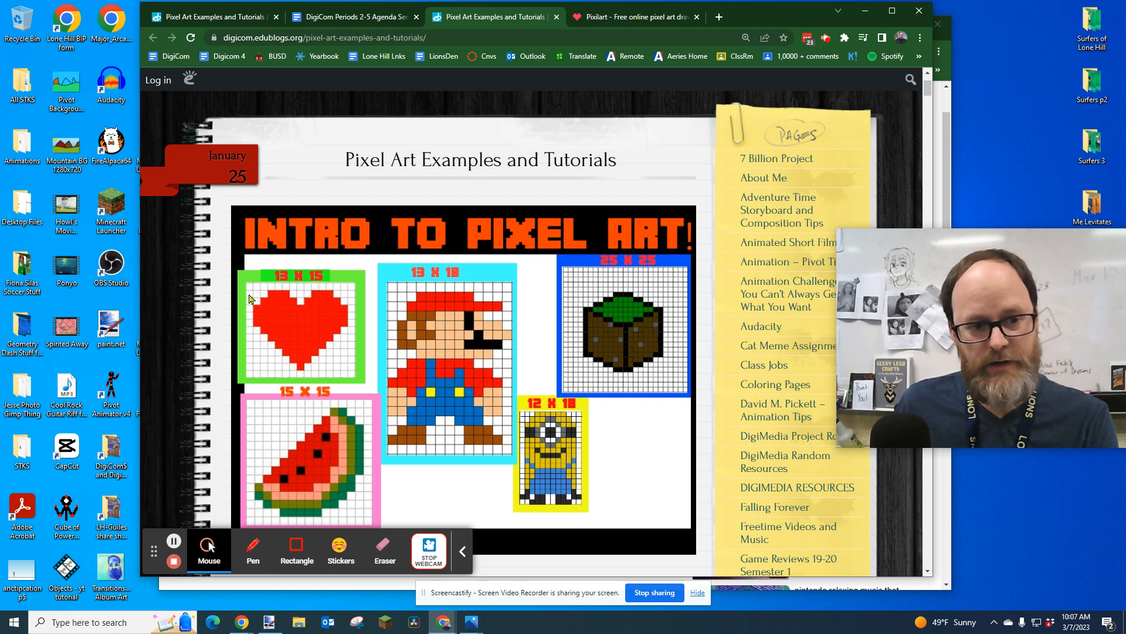
mouse_move(256, 366)
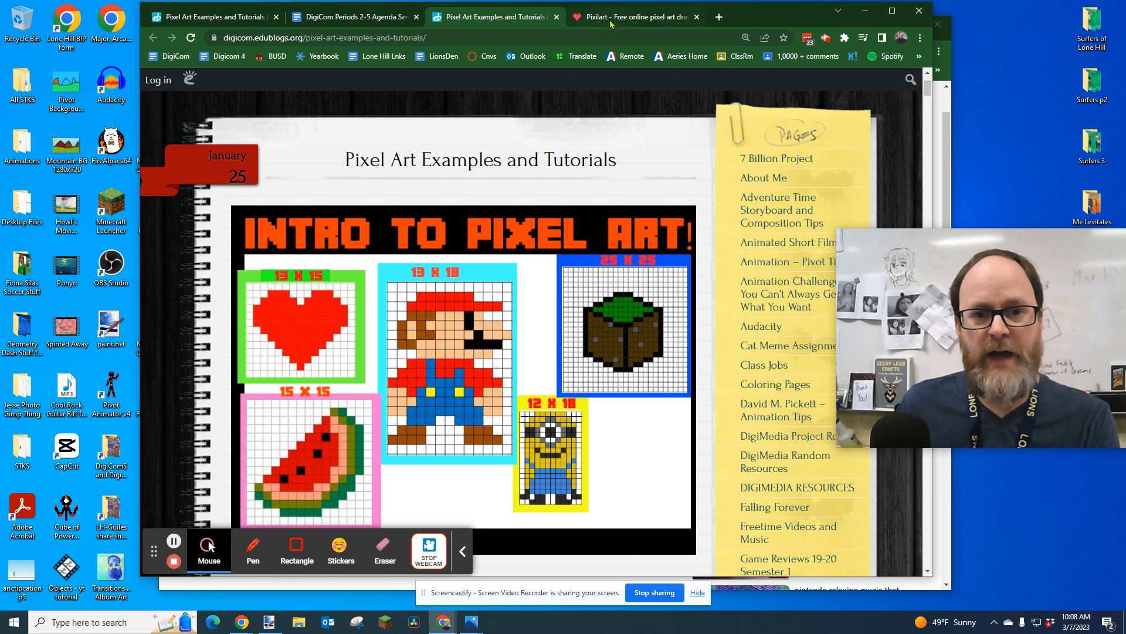
Back on the Pixilart canvas, pick a bright saturated red as the drawing colour
click(635, 17)
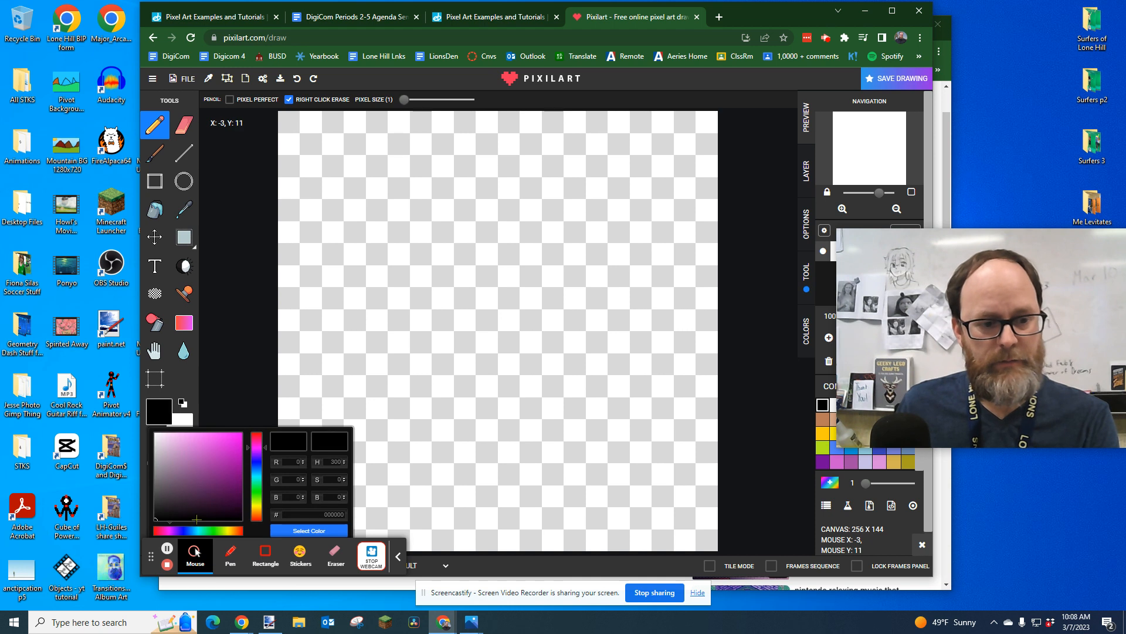
click(219, 447)
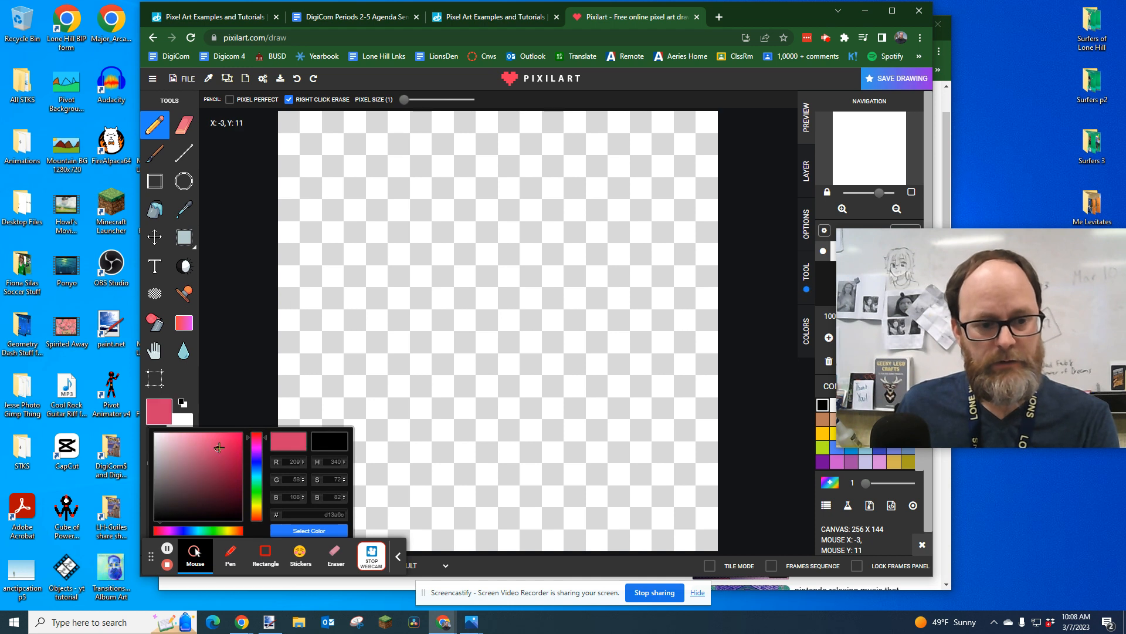
click(230, 445)
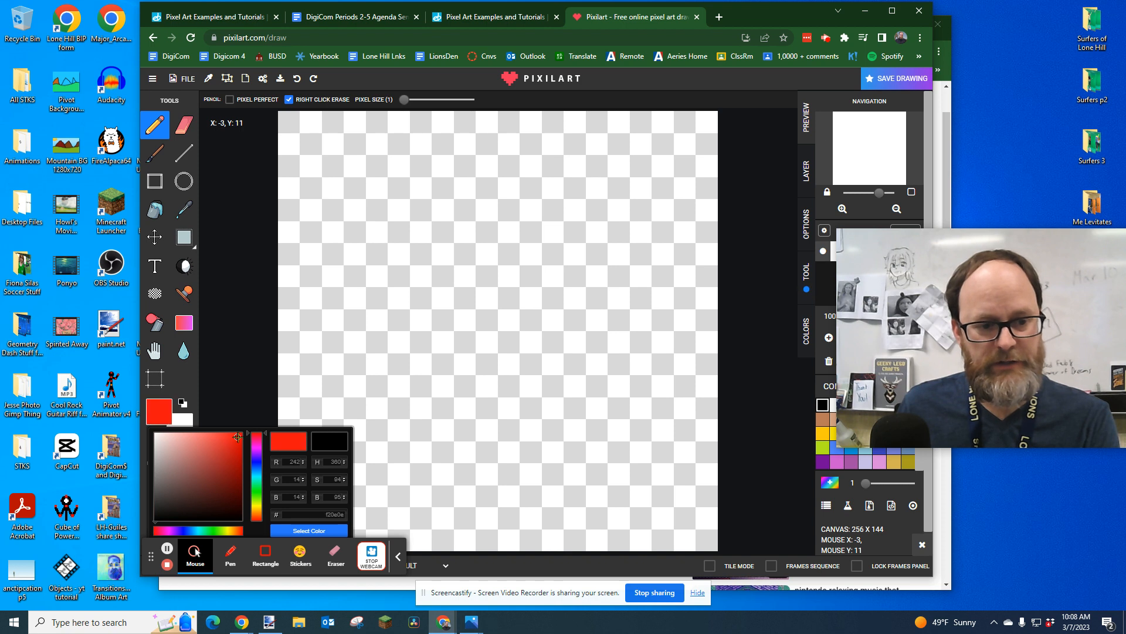
click(288, 142)
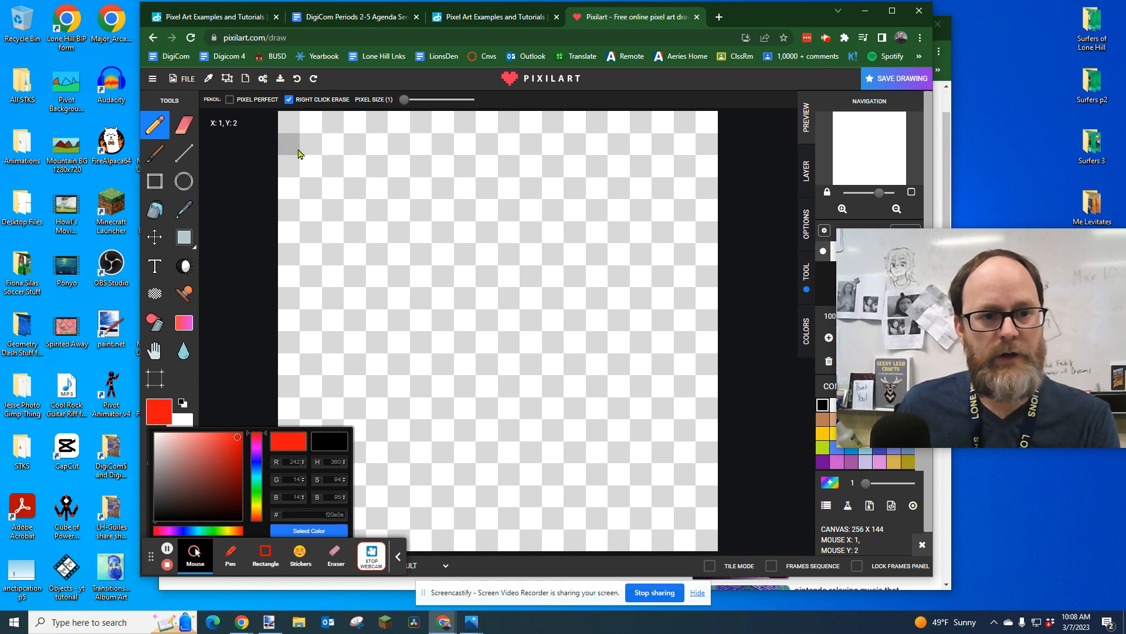
Paint the heart's top two red rows, checking the examples post between strokes
click(355, 143)
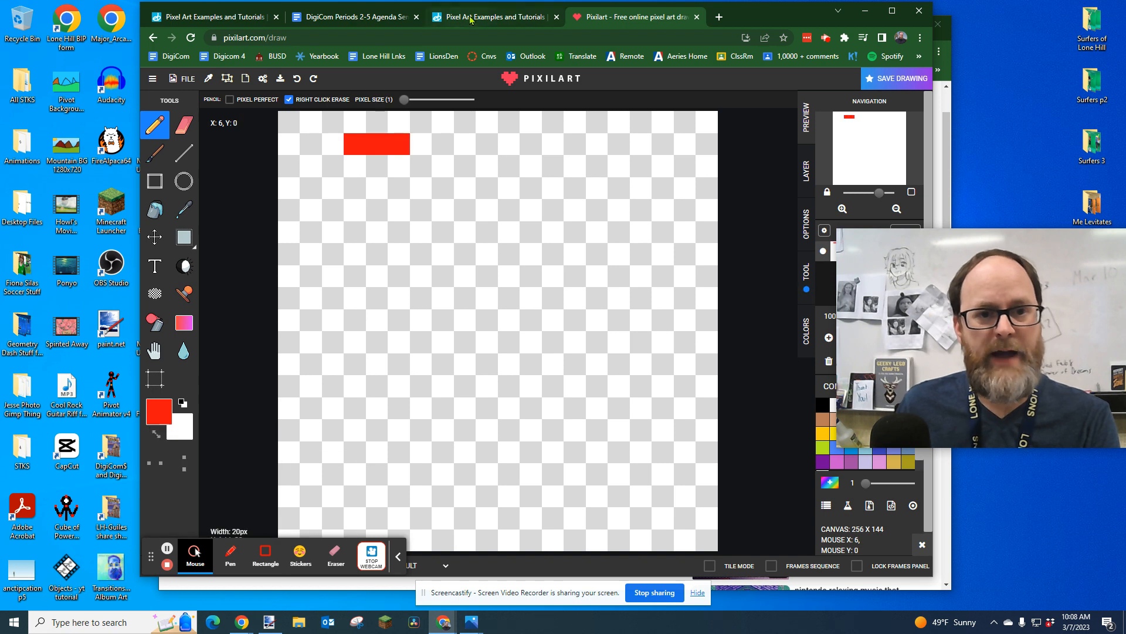
click(493, 16)
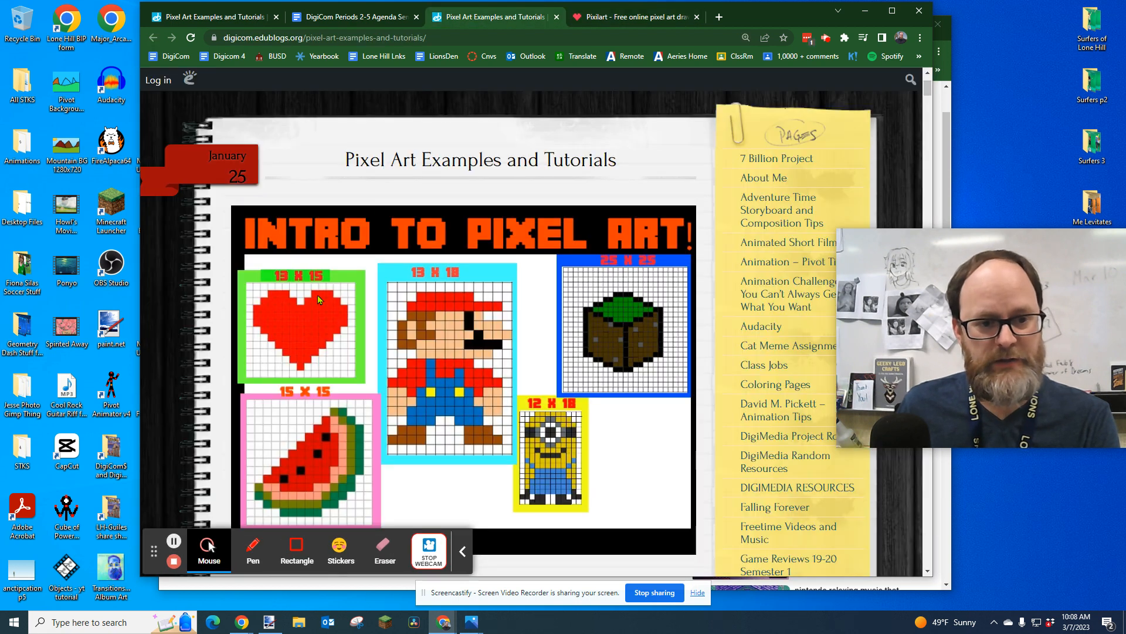
click(634, 16)
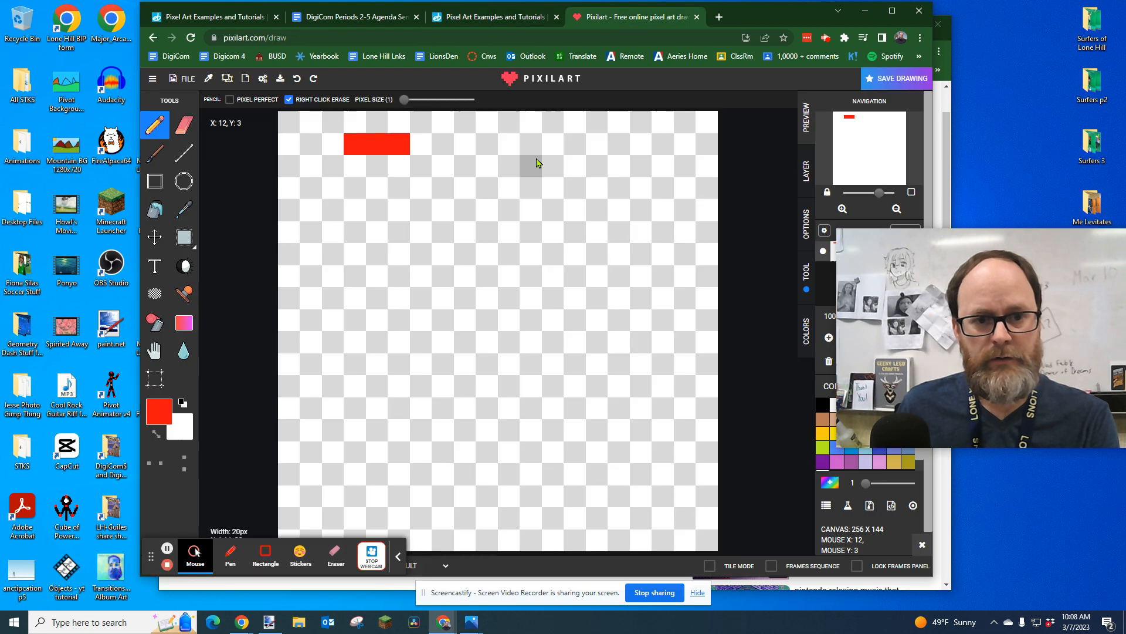
click(487, 144)
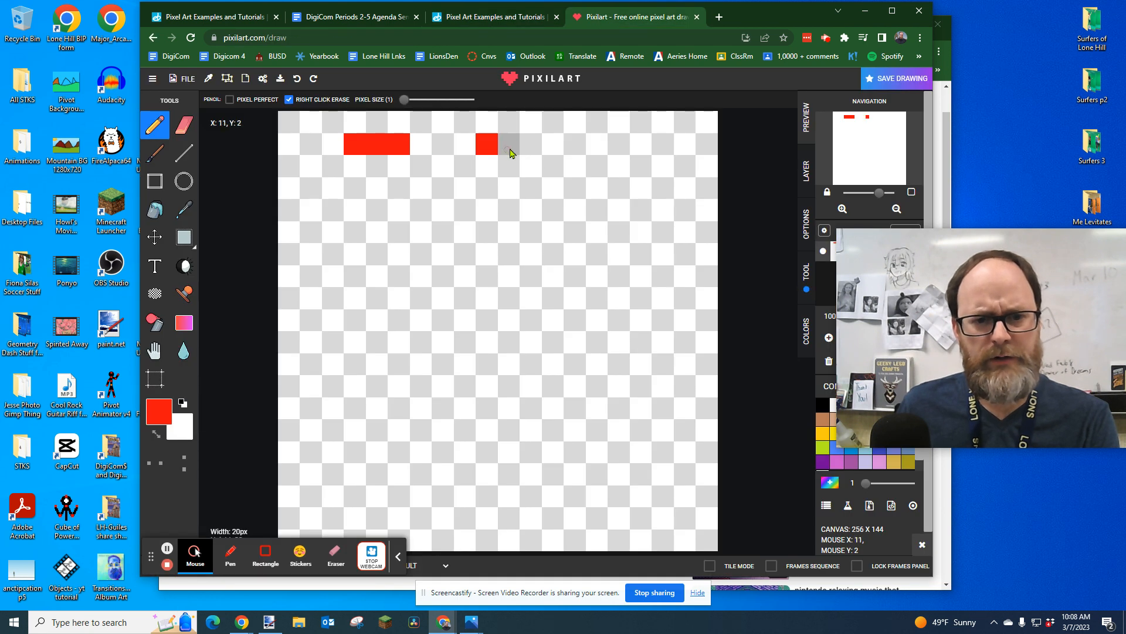
drag(481, 144, 535, 143)
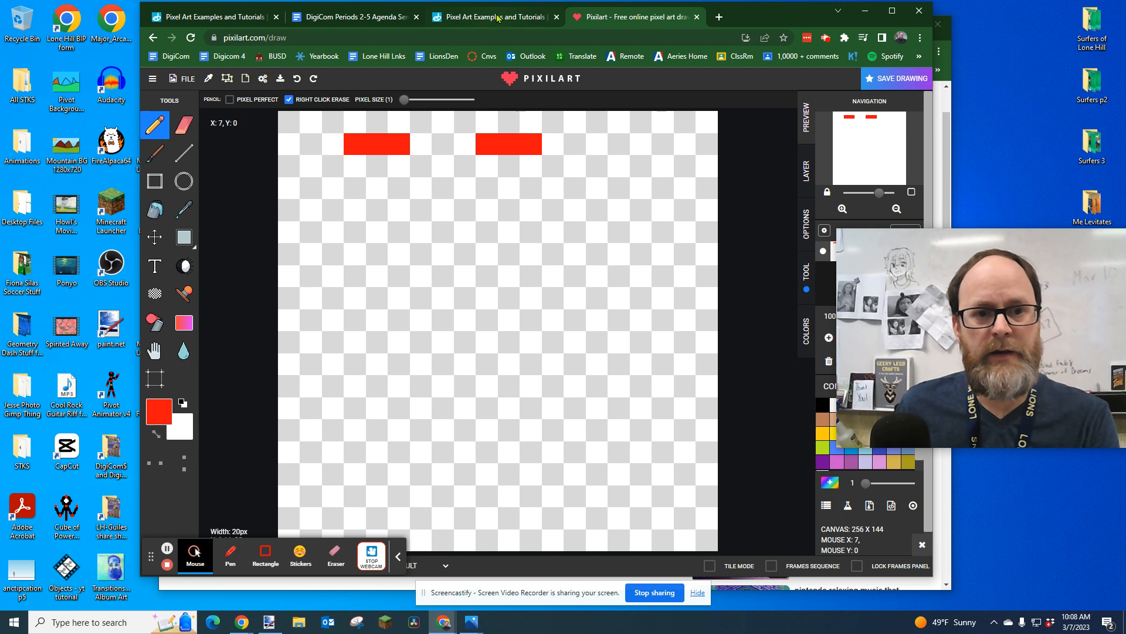
click(494, 16)
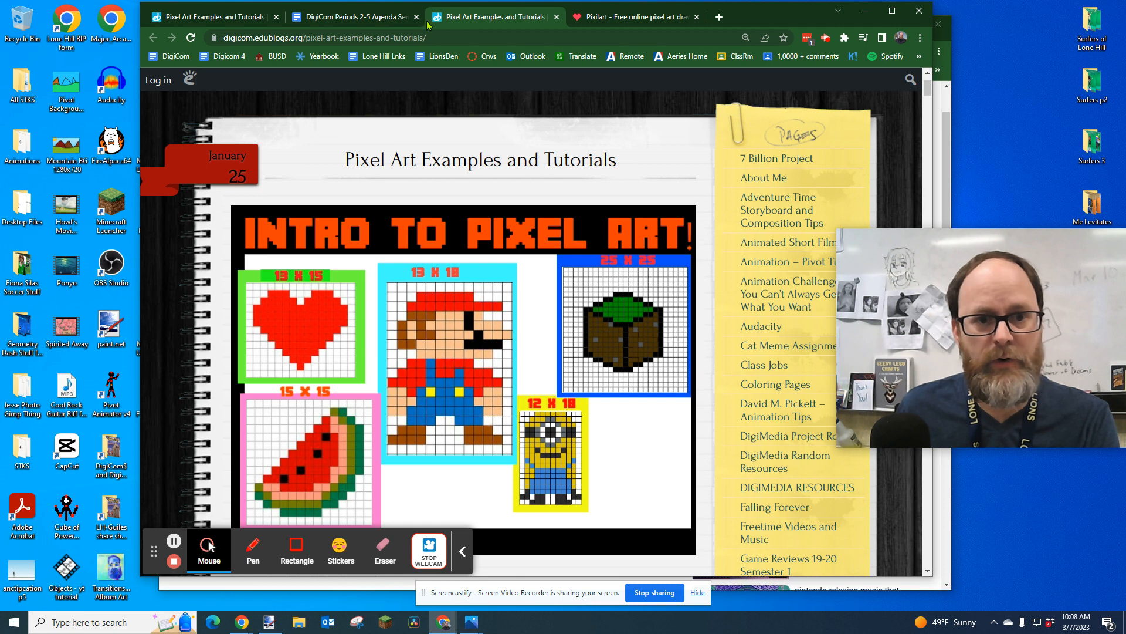
click(632, 17)
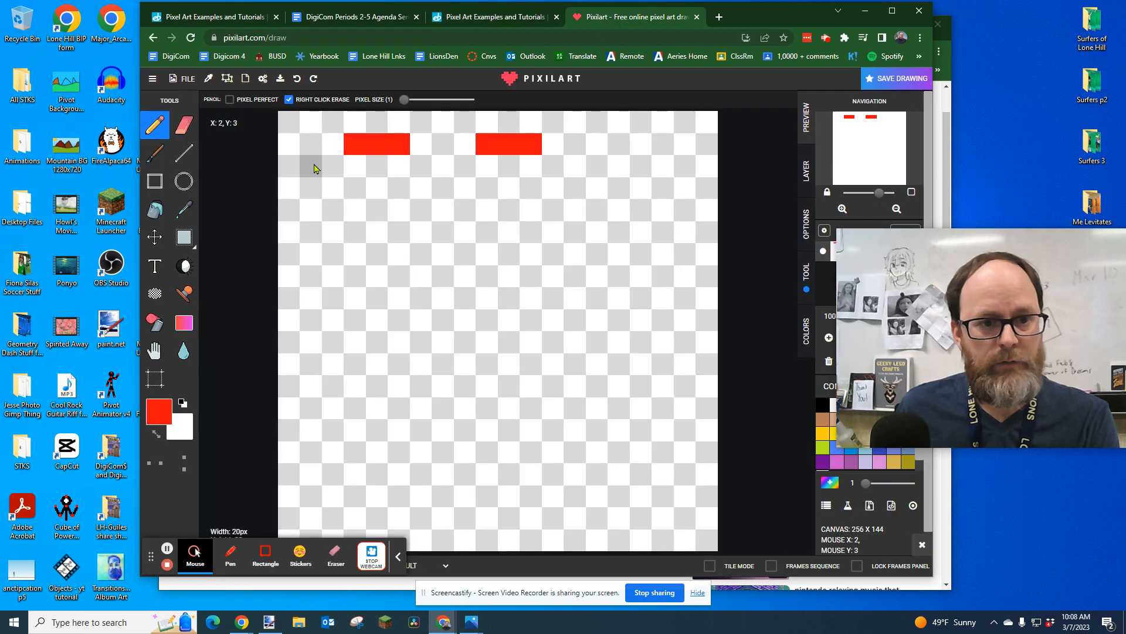
click(352, 167)
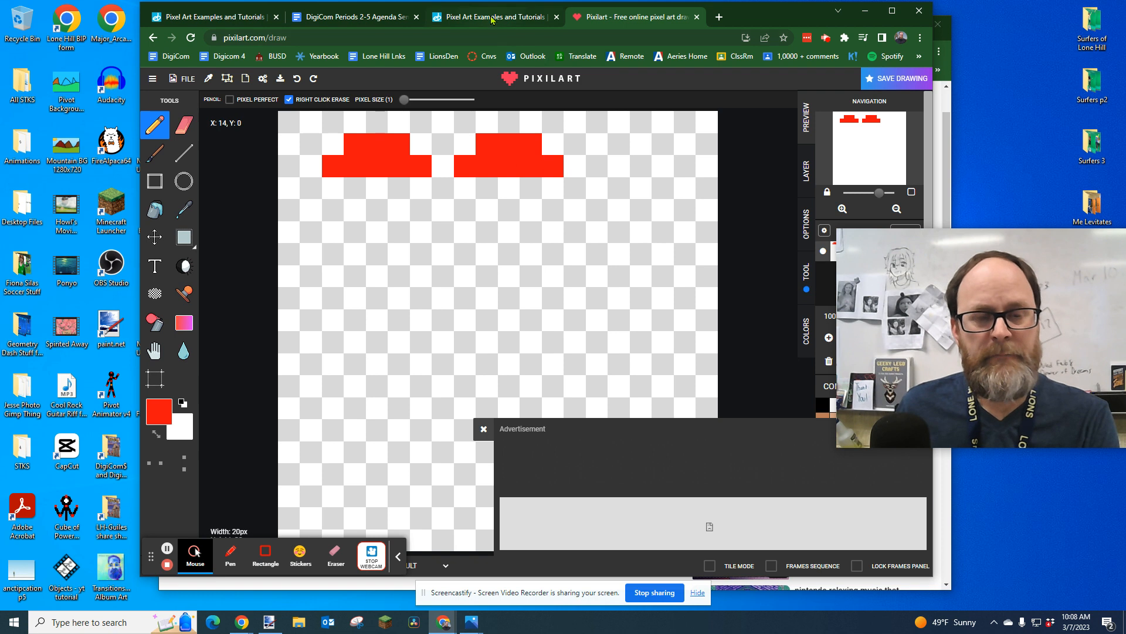
click(492, 17)
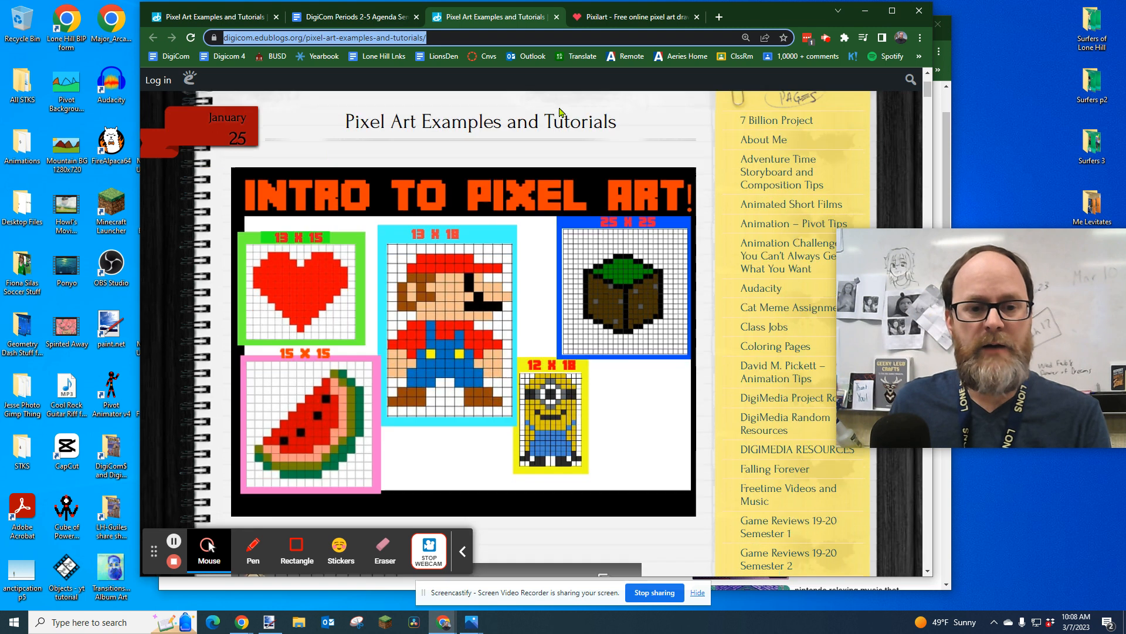
scroll(down, 3)
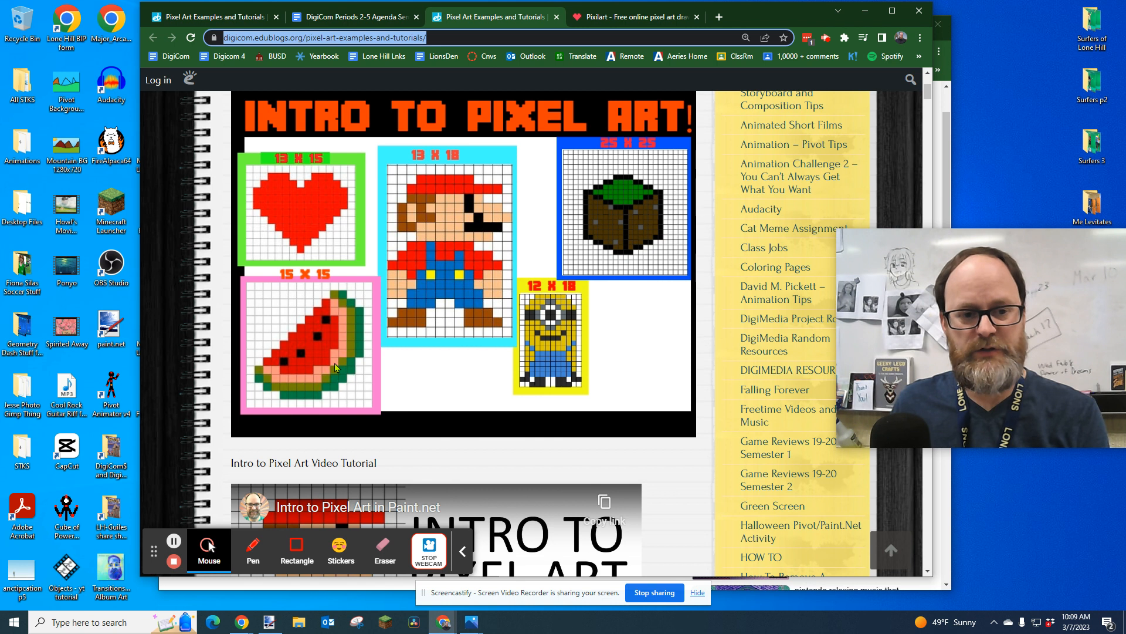
scroll(down, 3)
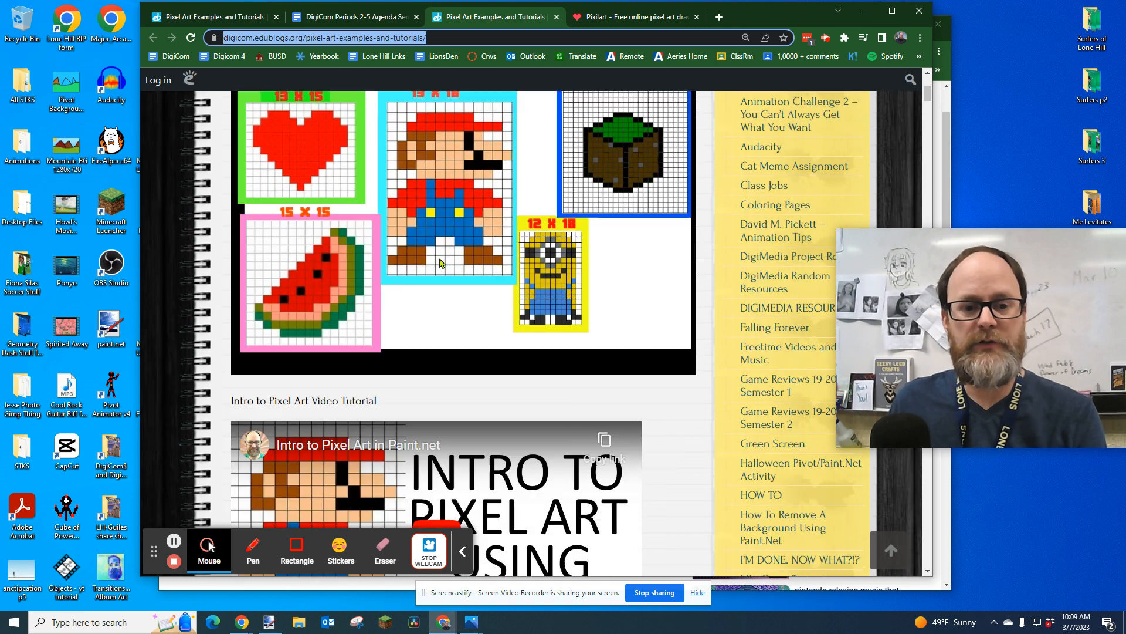
scroll(down, 3)
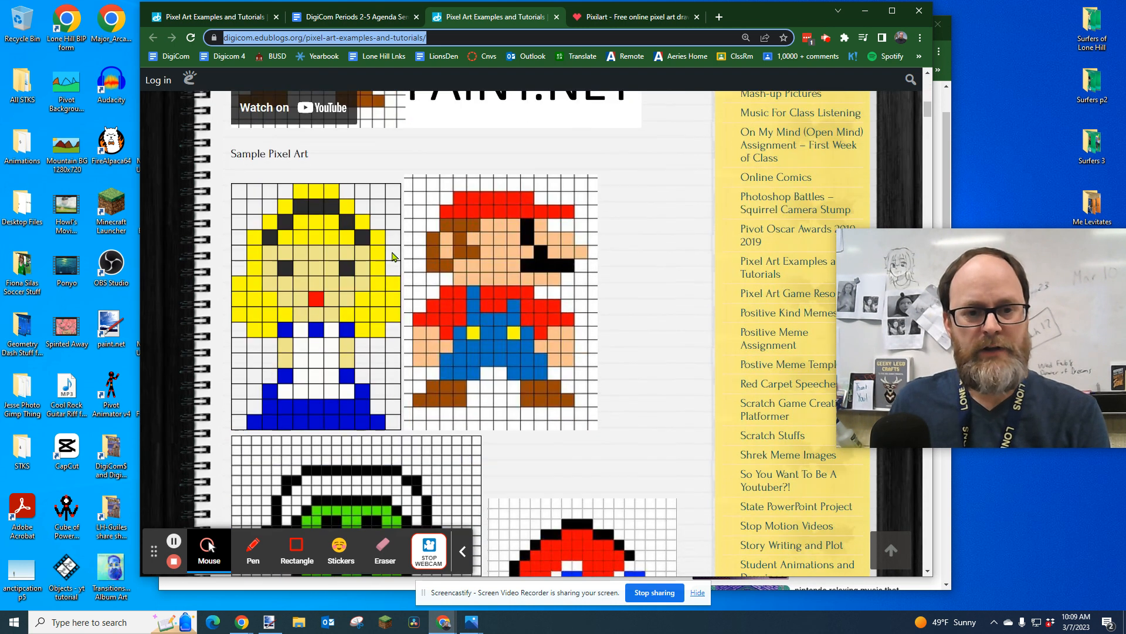
scroll(down, 3)
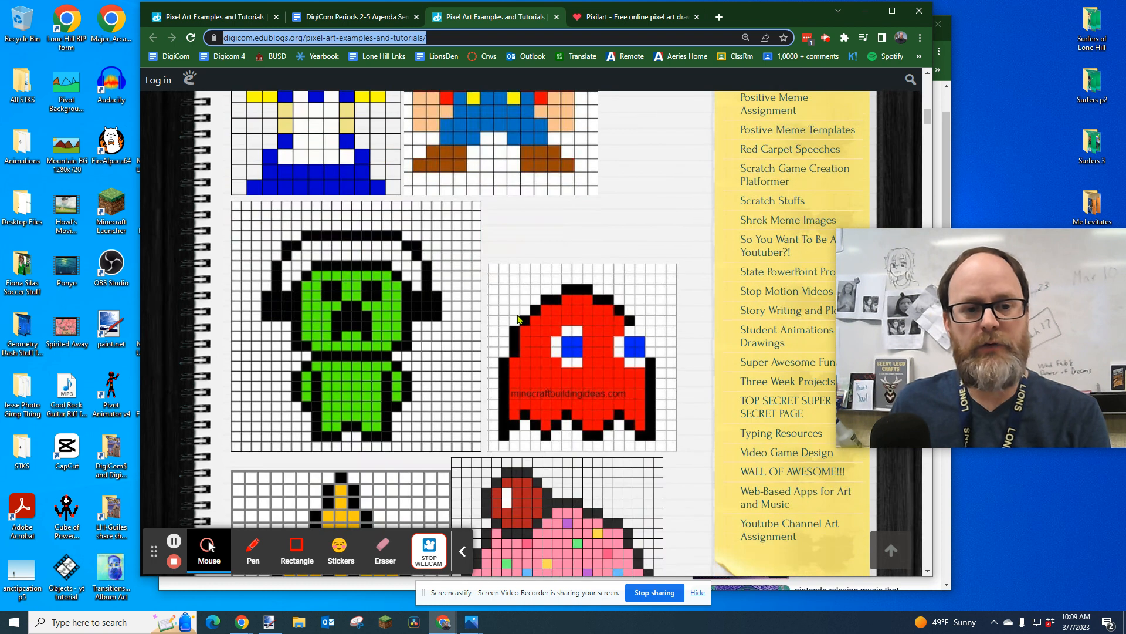
scroll(down, 3)
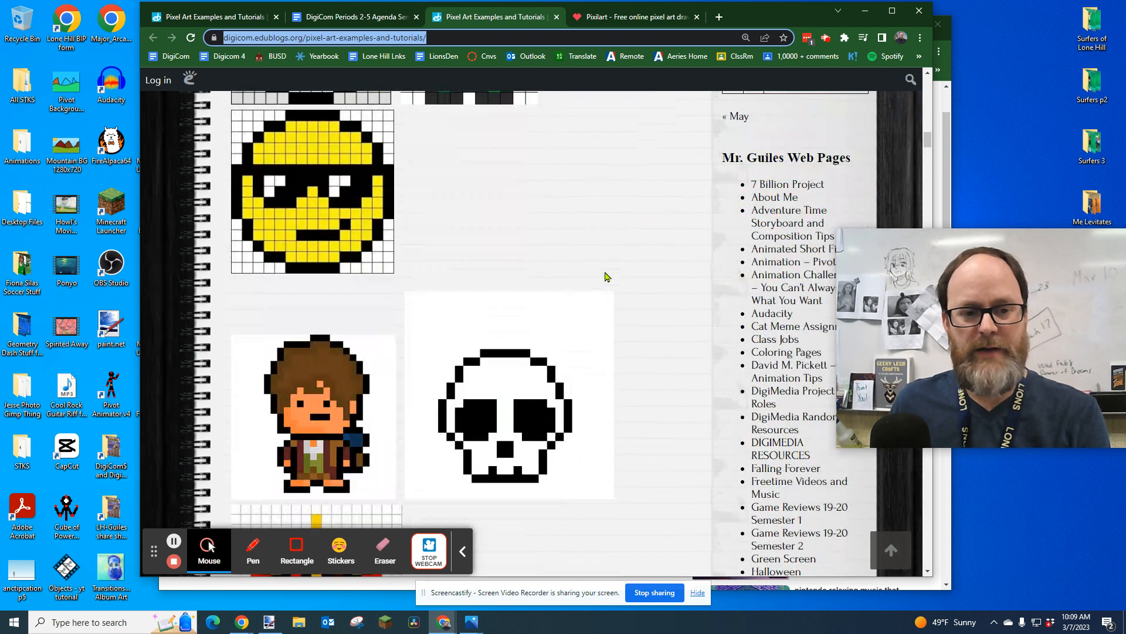
scroll(down, 3)
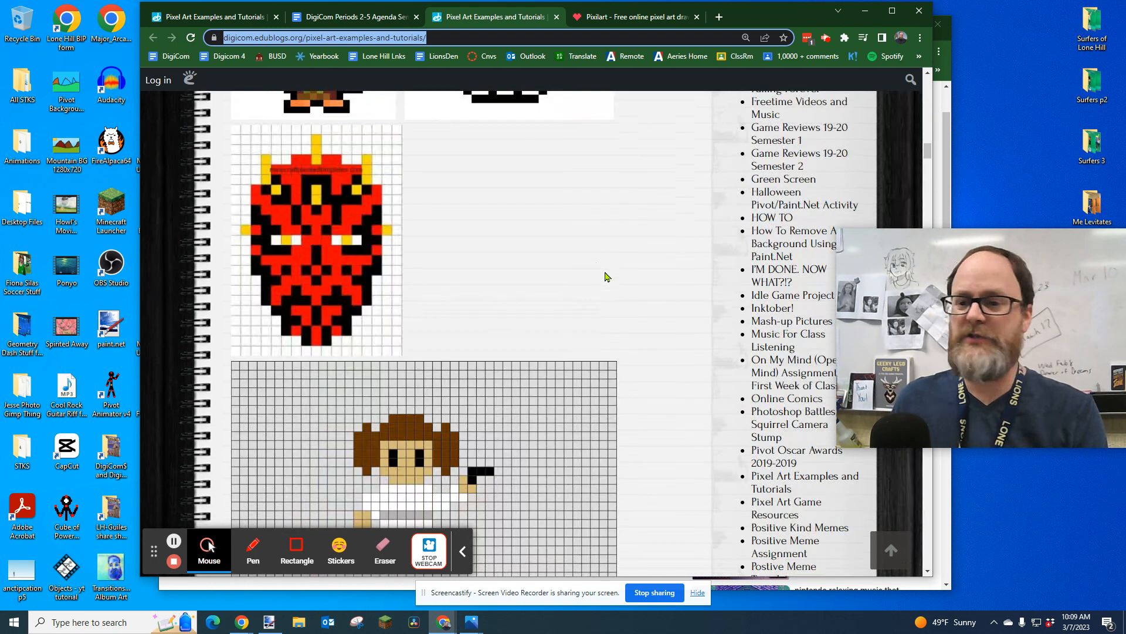
Go to the Pixilart home page via the logo and scroll through Staff Picks artwork
click(635, 17)
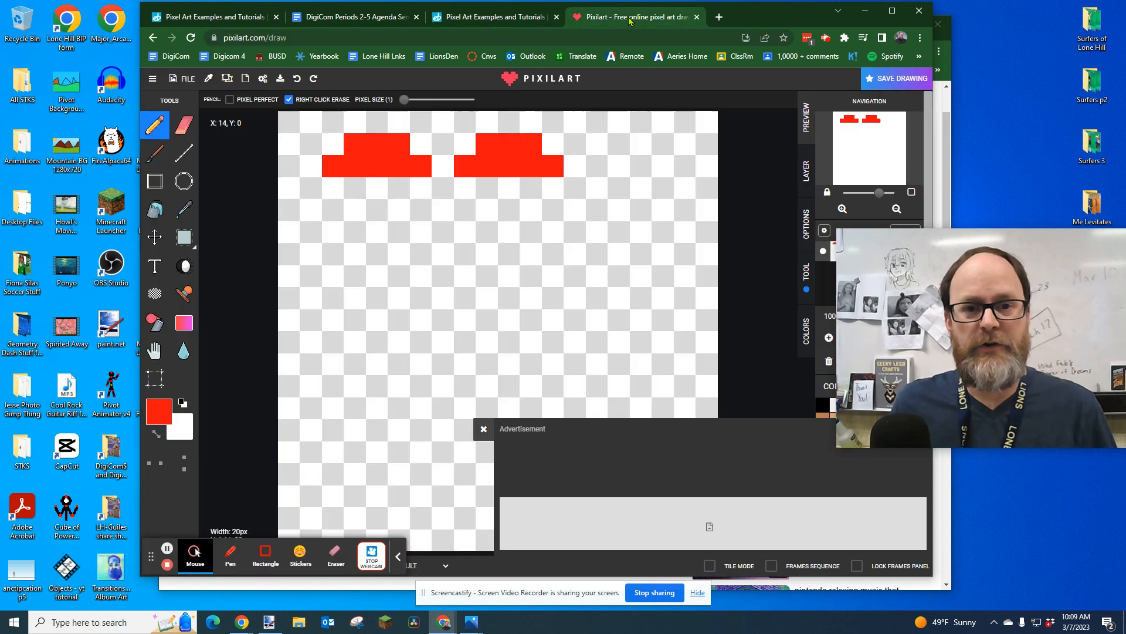
click(695, 17)
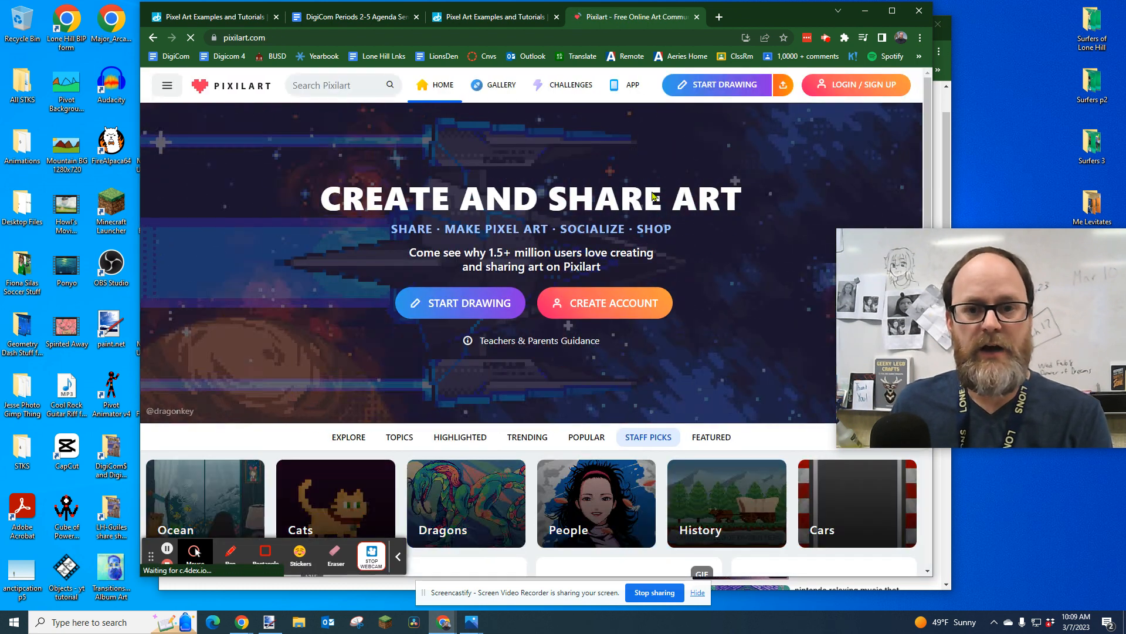
scroll(down, 3)
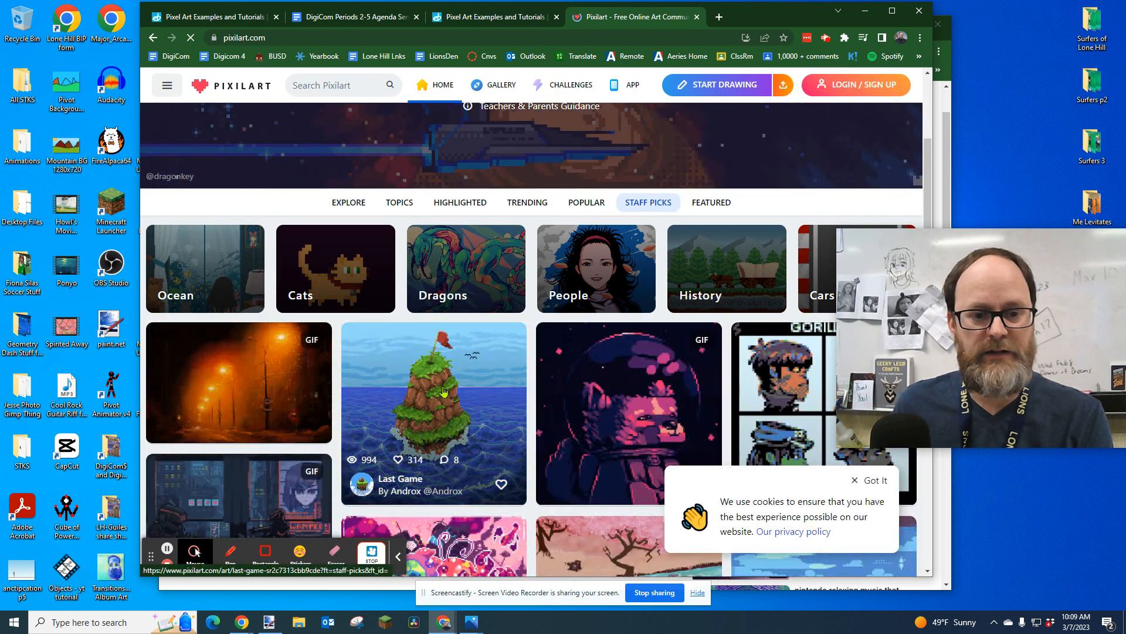
scroll(down, 3)
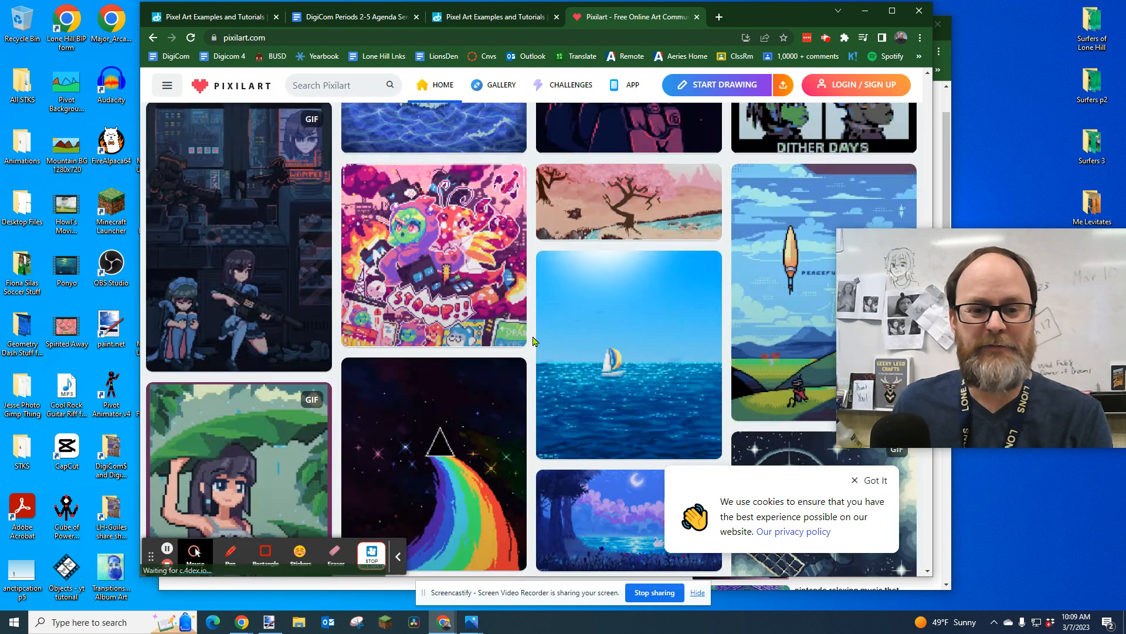
scroll(down, 3)
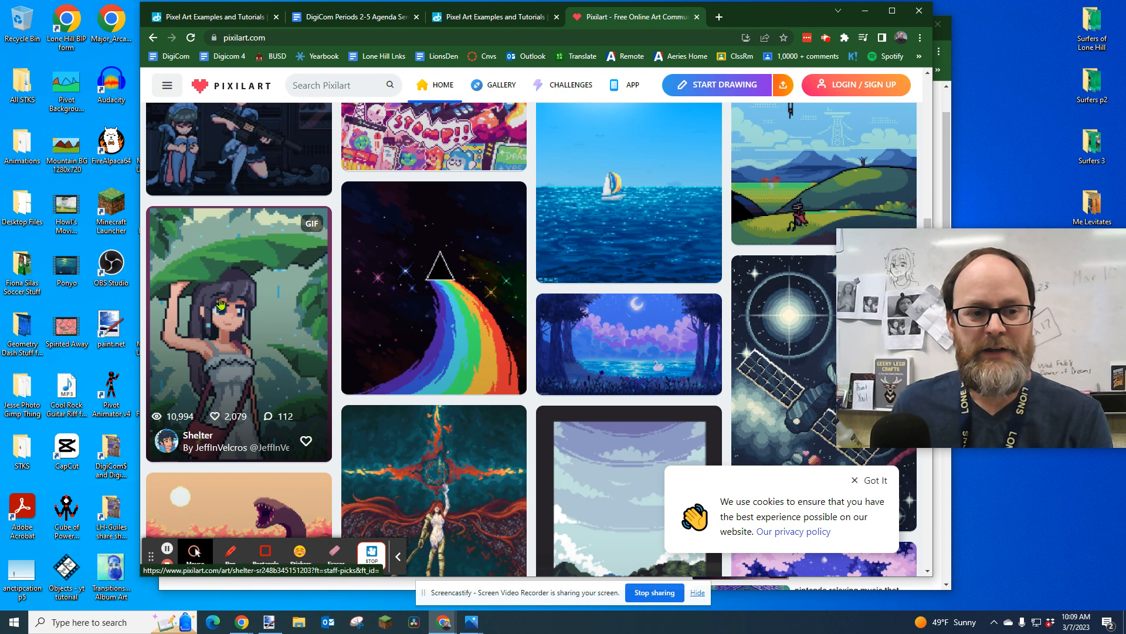
scroll(down, 3)
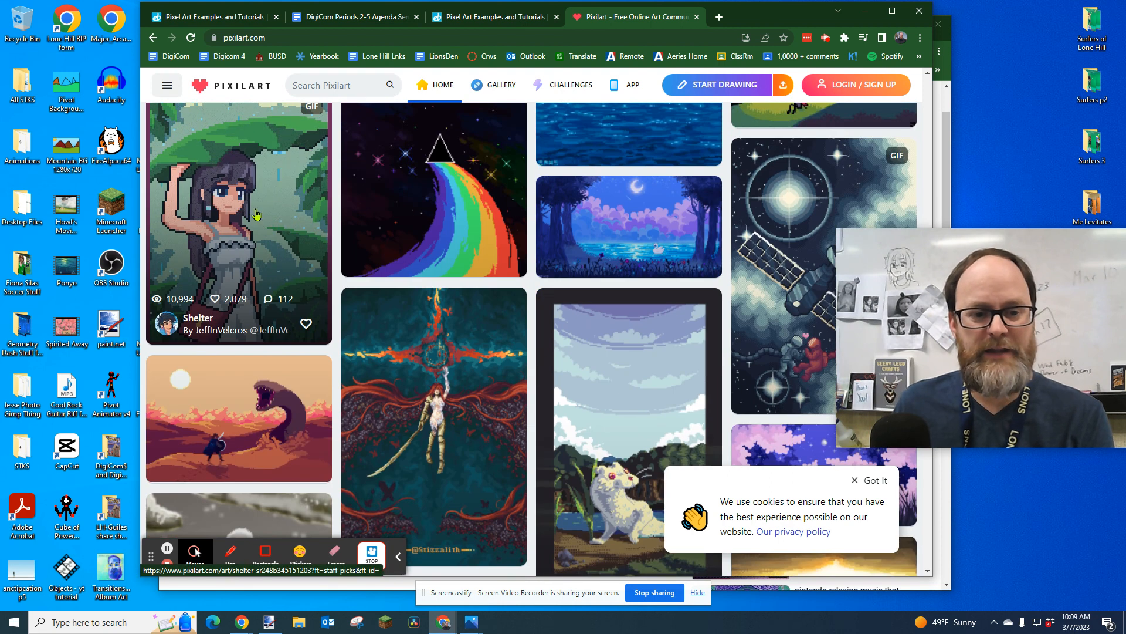
scroll(down, 3)
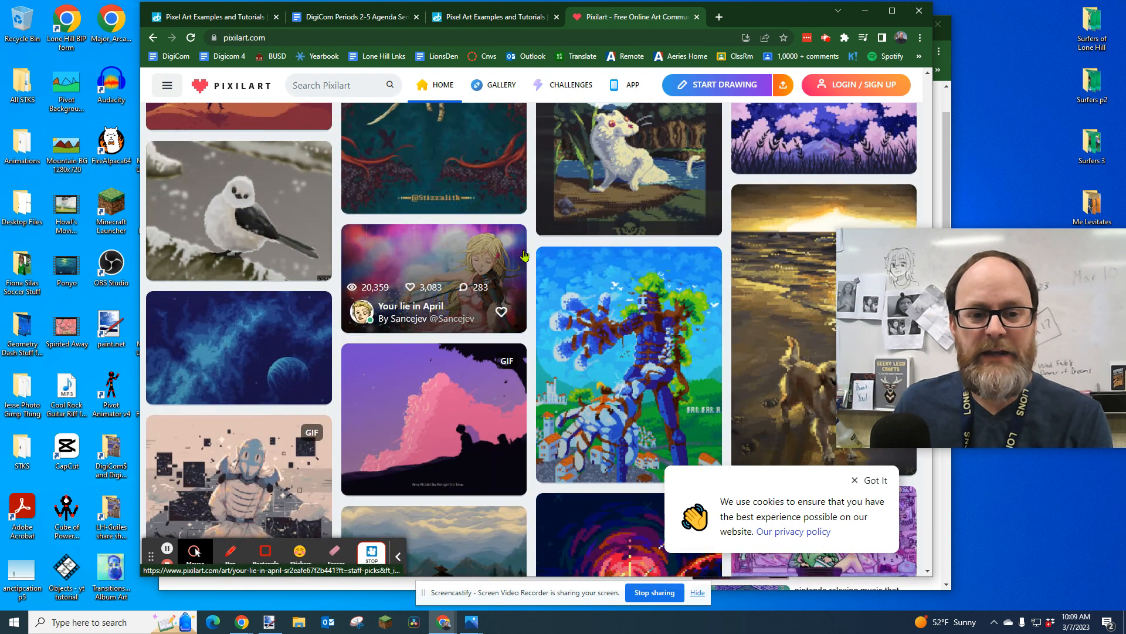
scroll(down, 3)
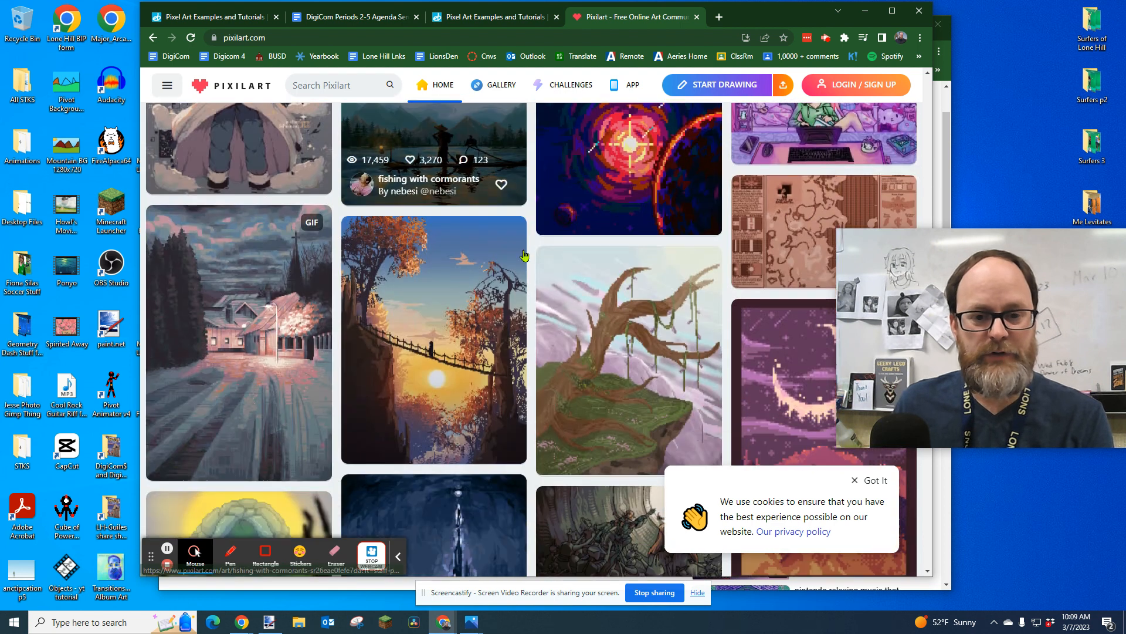
scroll(down, 3)
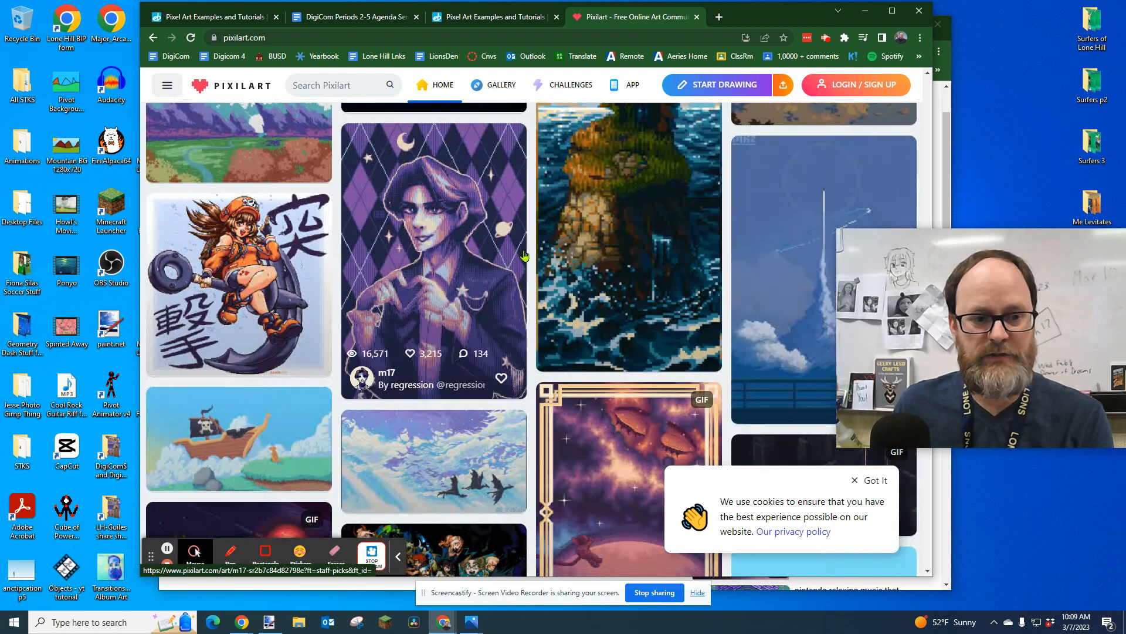
scroll(down, 3)
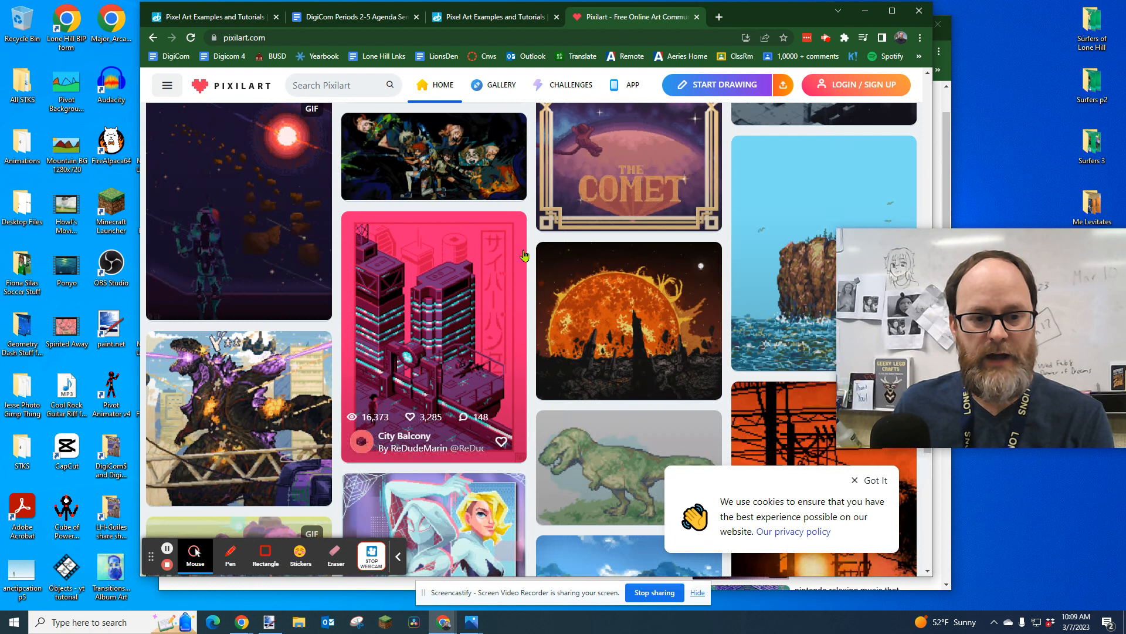
scroll(down, 3)
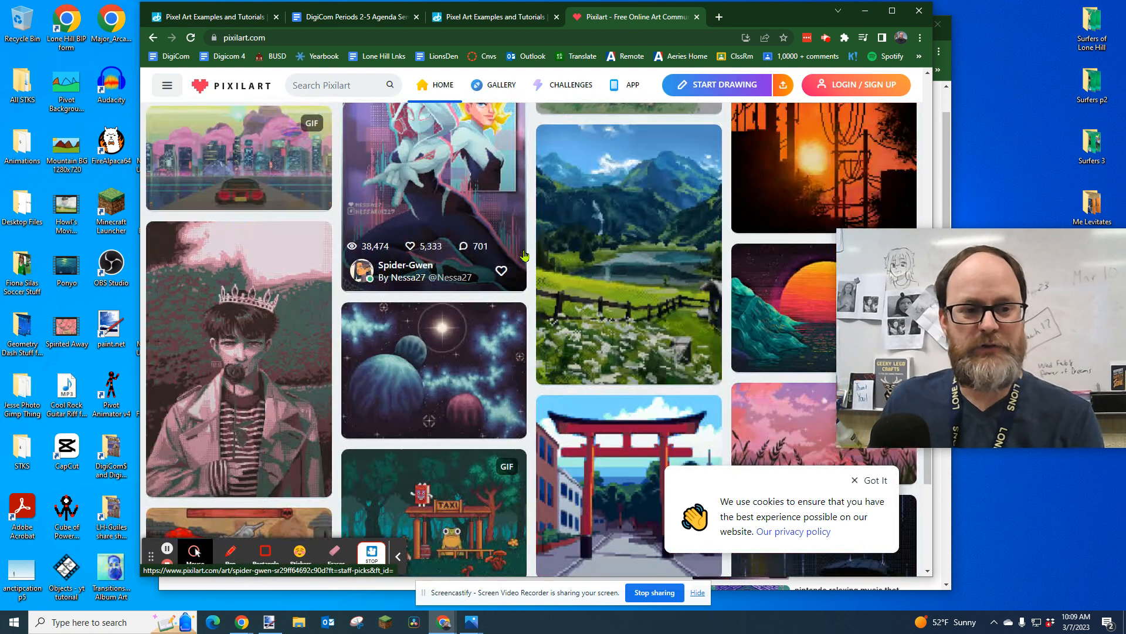
scroll(down, 3)
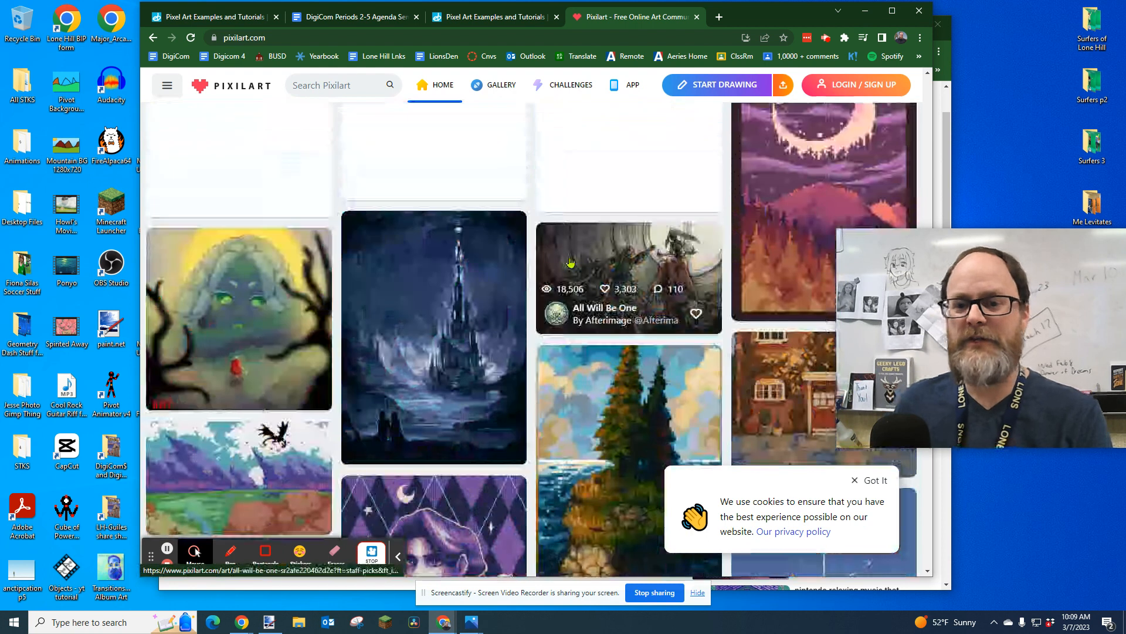
scroll(down, 3)
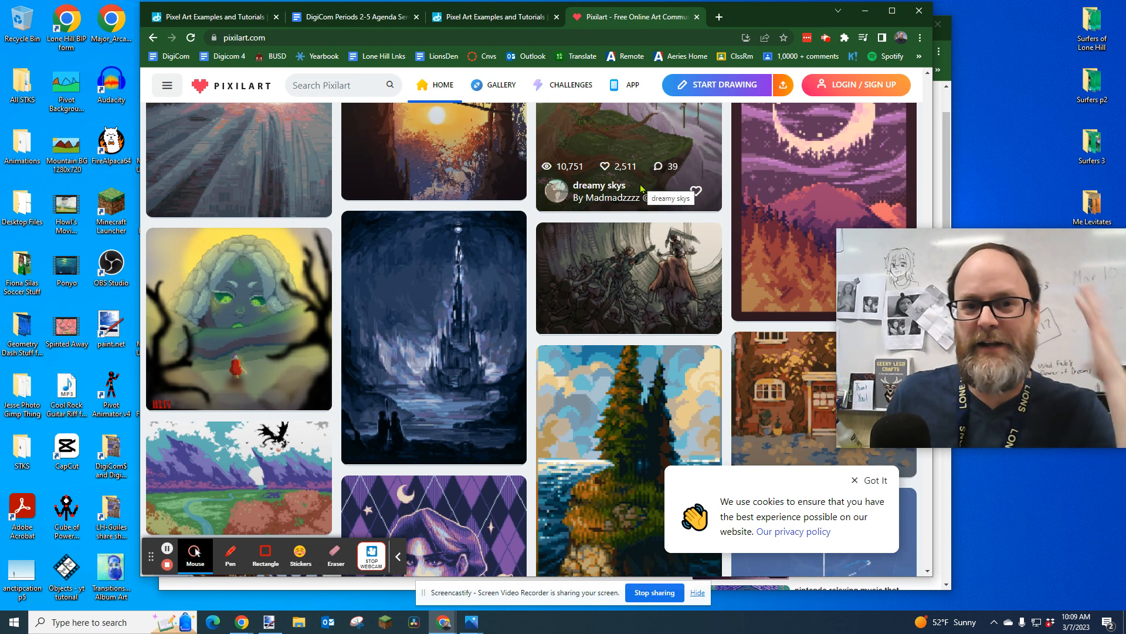
scroll(down, 3)
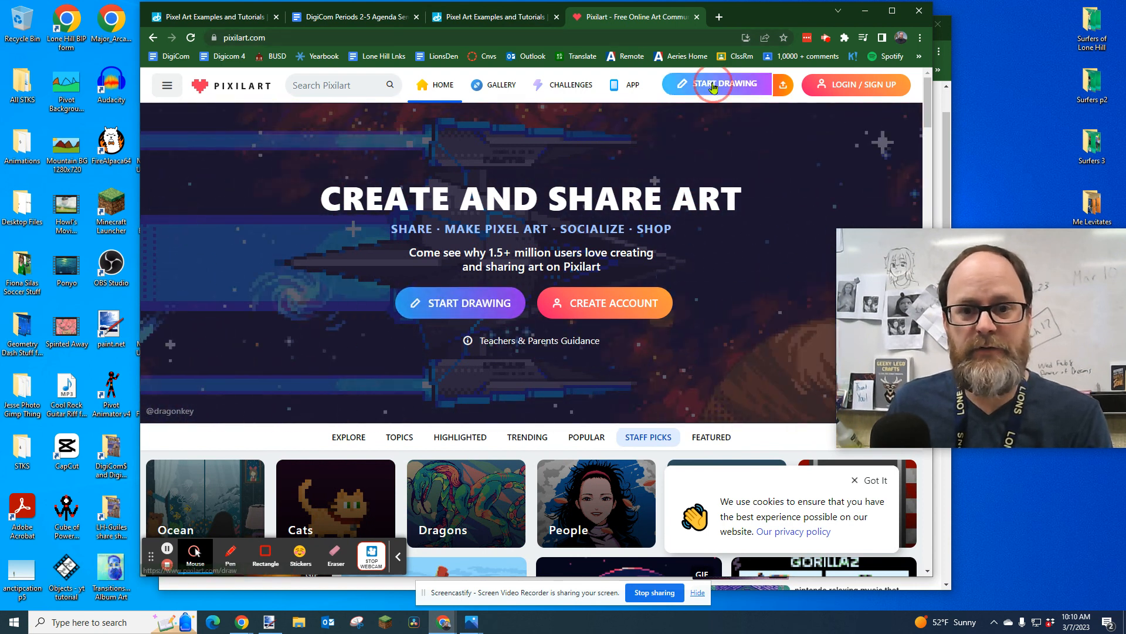
Return to the red and black heart in the editor and open the File menu
click(723, 85)
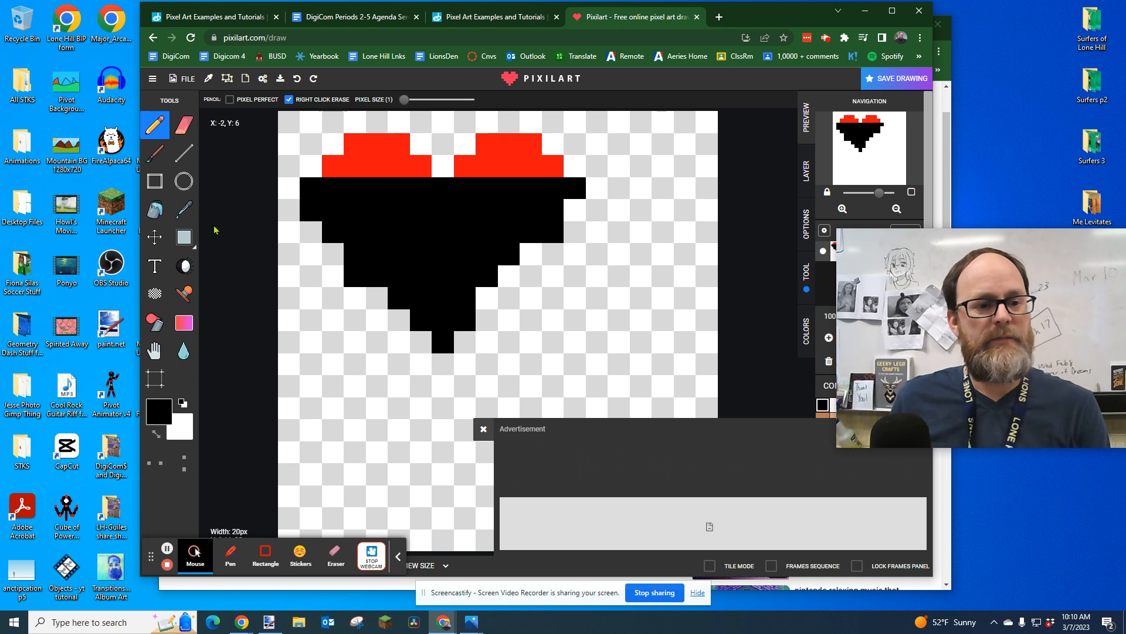
click(185, 78)
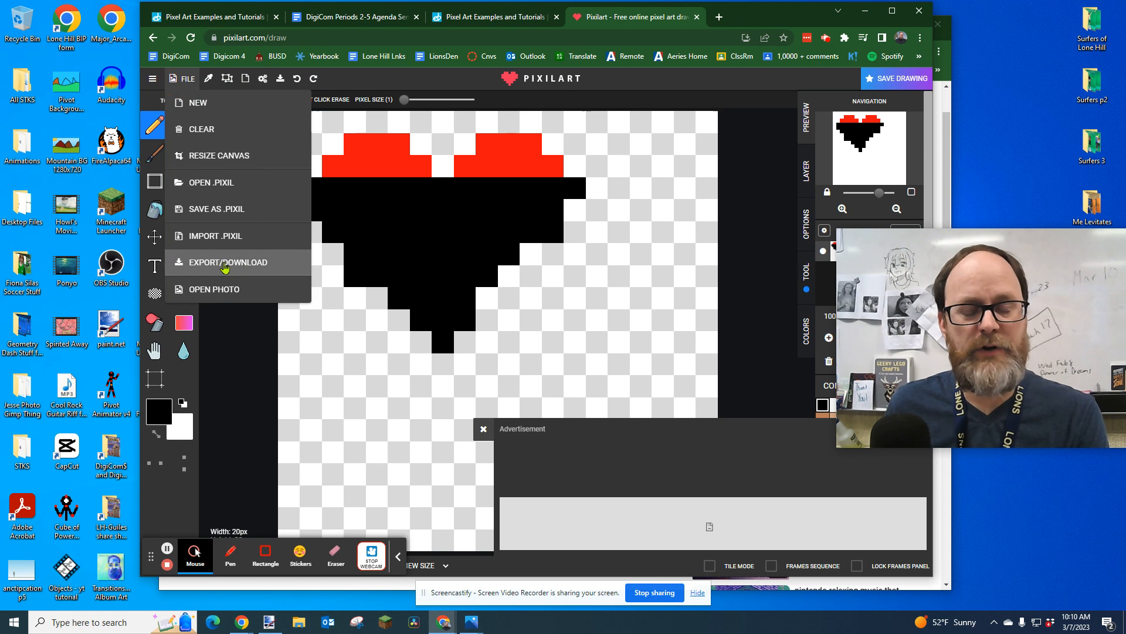
Set the Export/Download size to x39 (780x780) and download the heart as .png
click(228, 262)
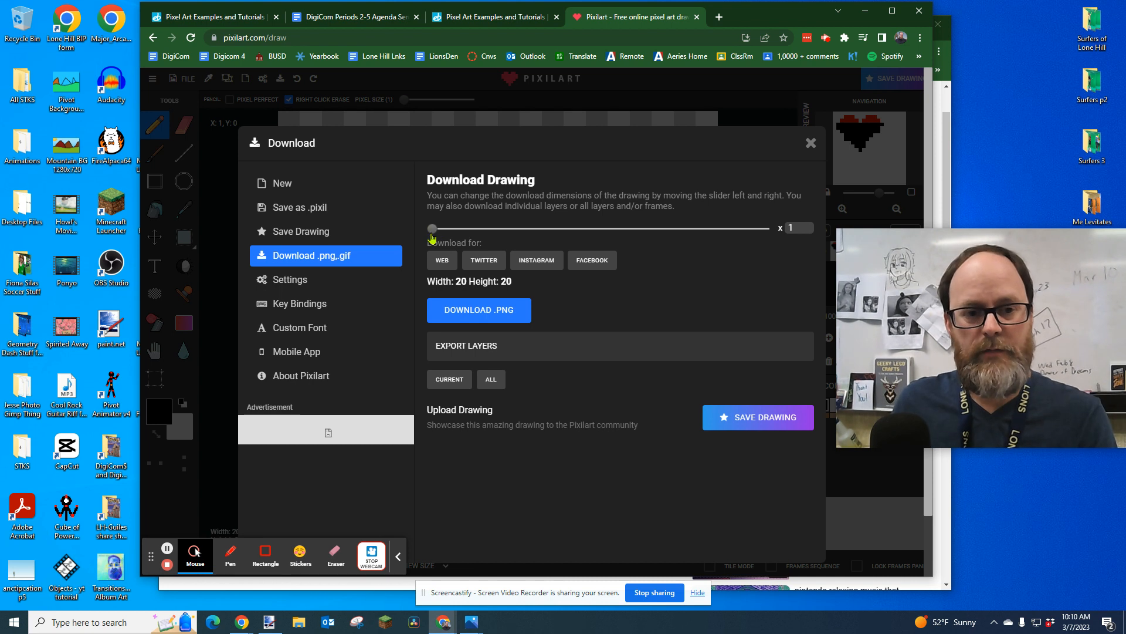
drag(433, 228, 465, 228)
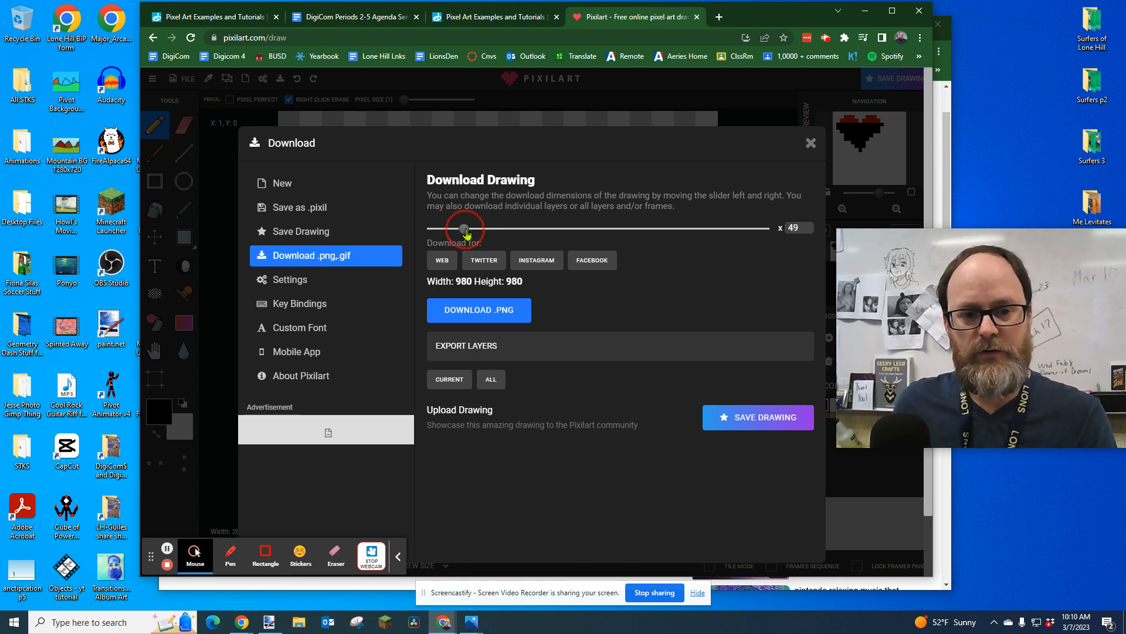
drag(467, 228, 458, 228)
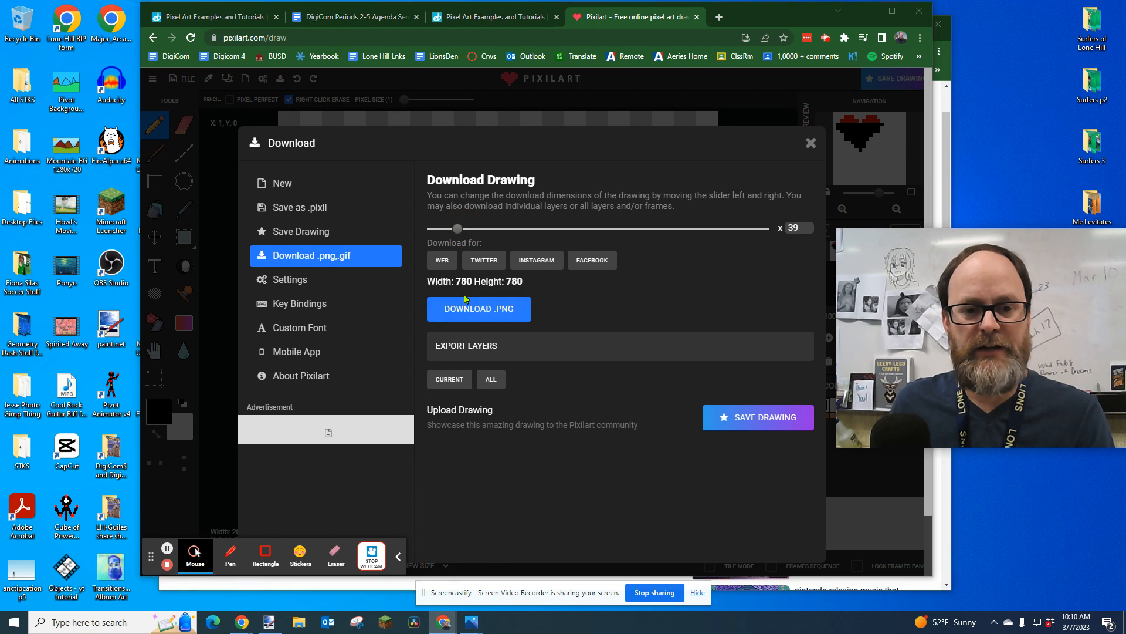
click(479, 309)
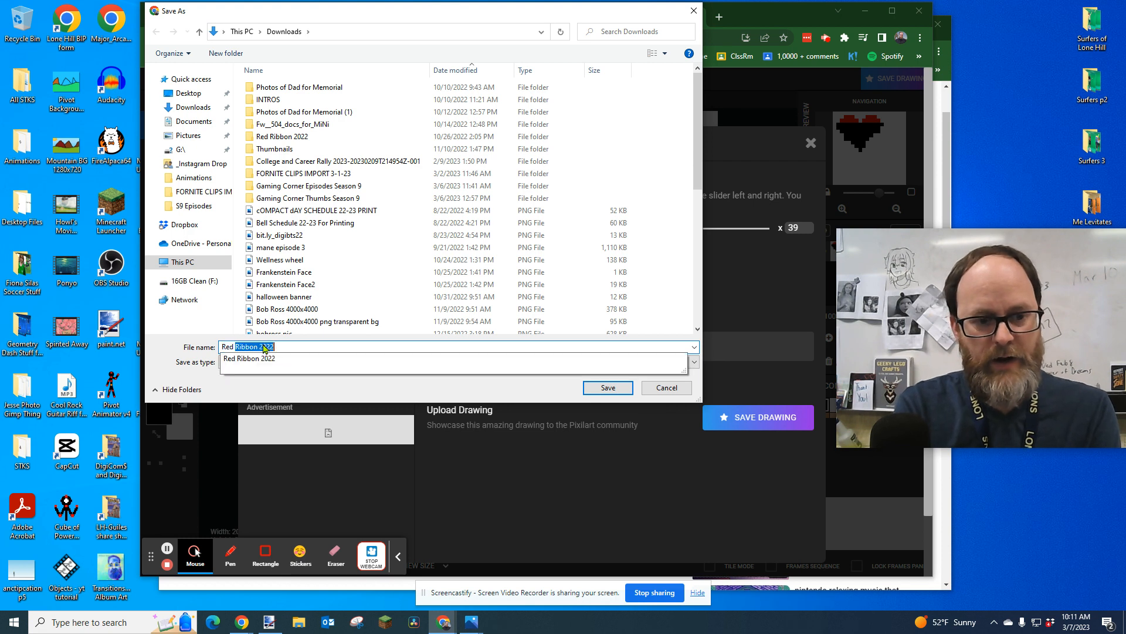
Save the PNG to Downloads as 'Red and Black Heart' and close the Download window
text(Red and Black Heart)
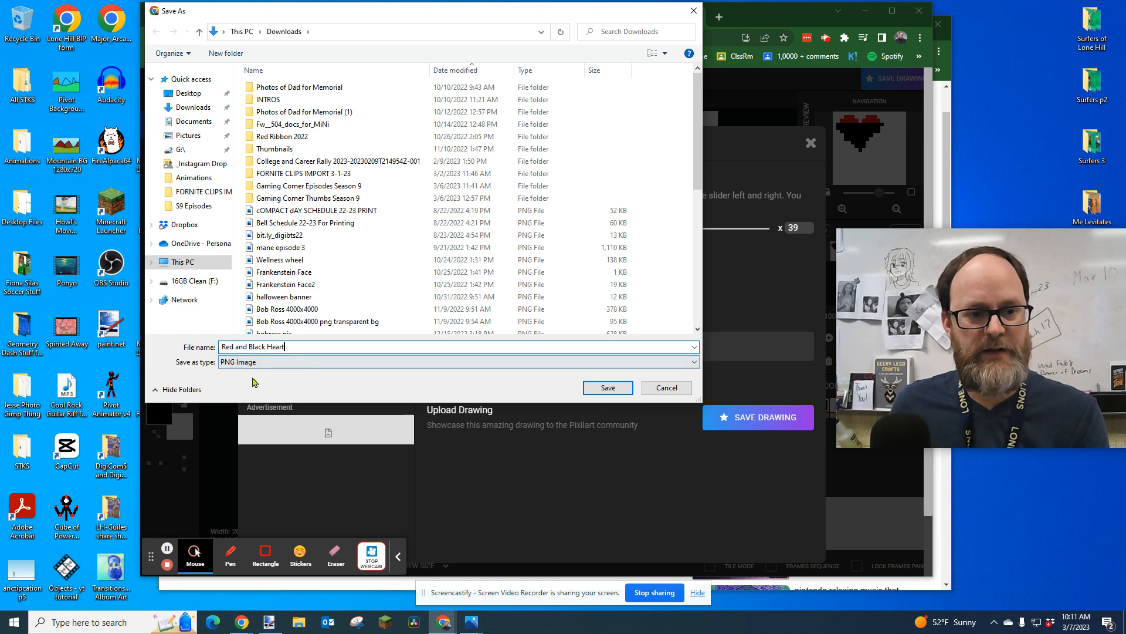
click(665, 387)
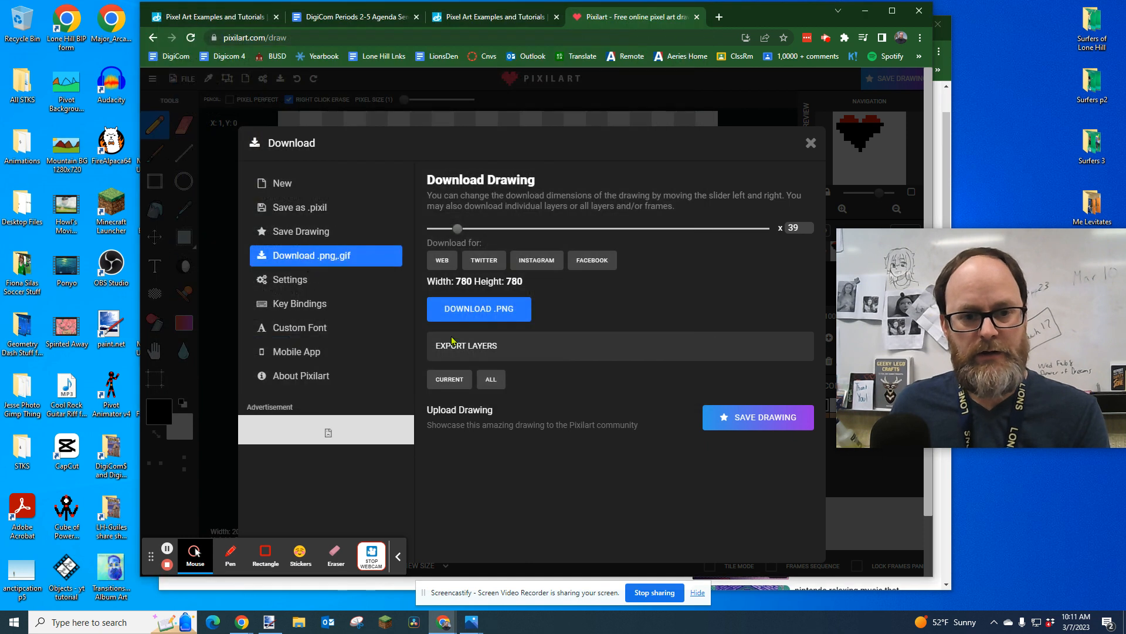
click(479, 309)
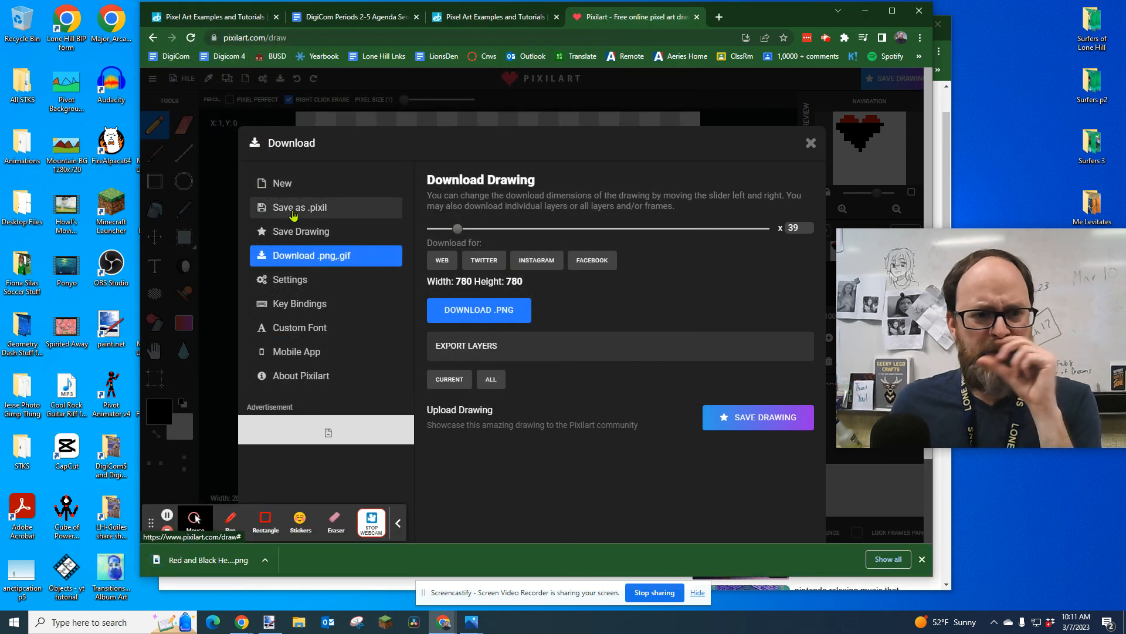
click(299, 207)
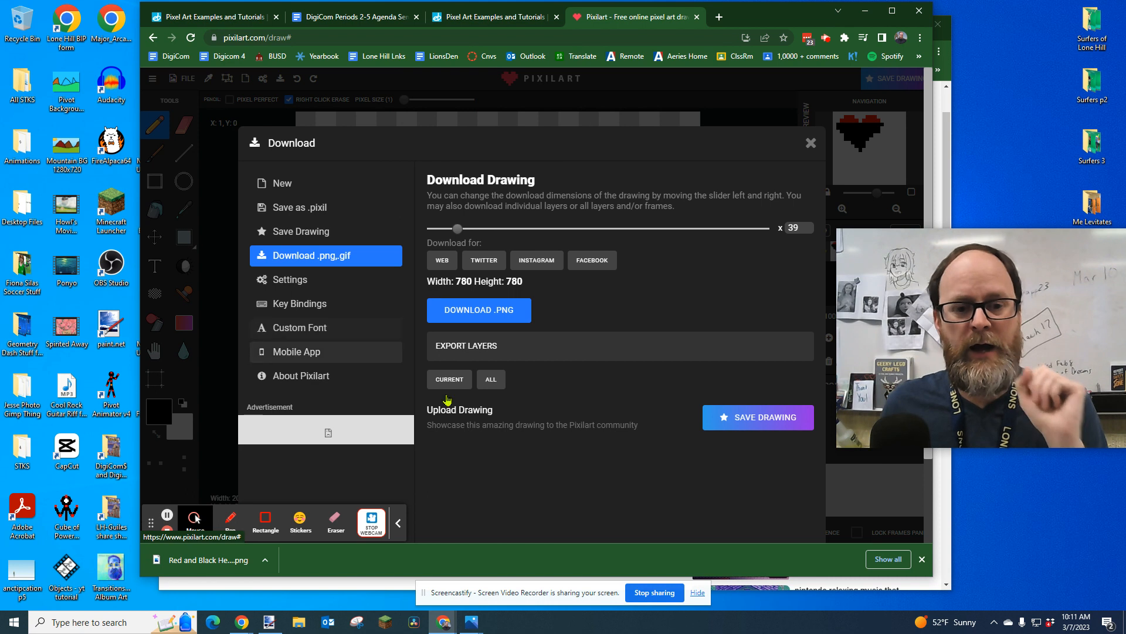
mouse_move(758, 415)
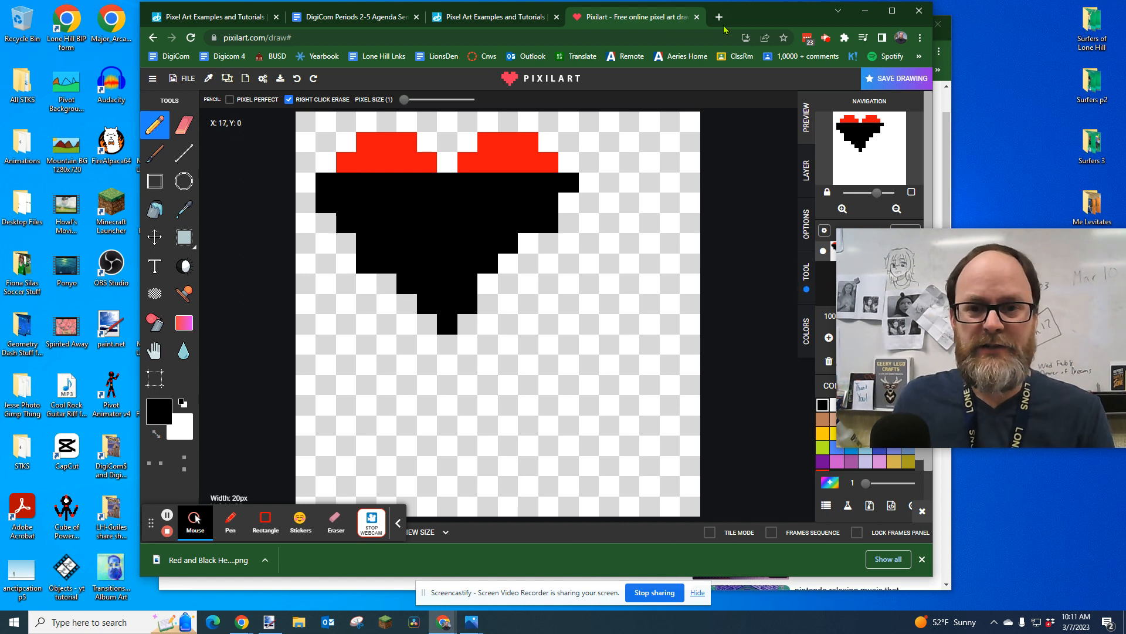
Search Google Images for 'perling design ideas' and preview the round perler bead designs
click(719, 16)
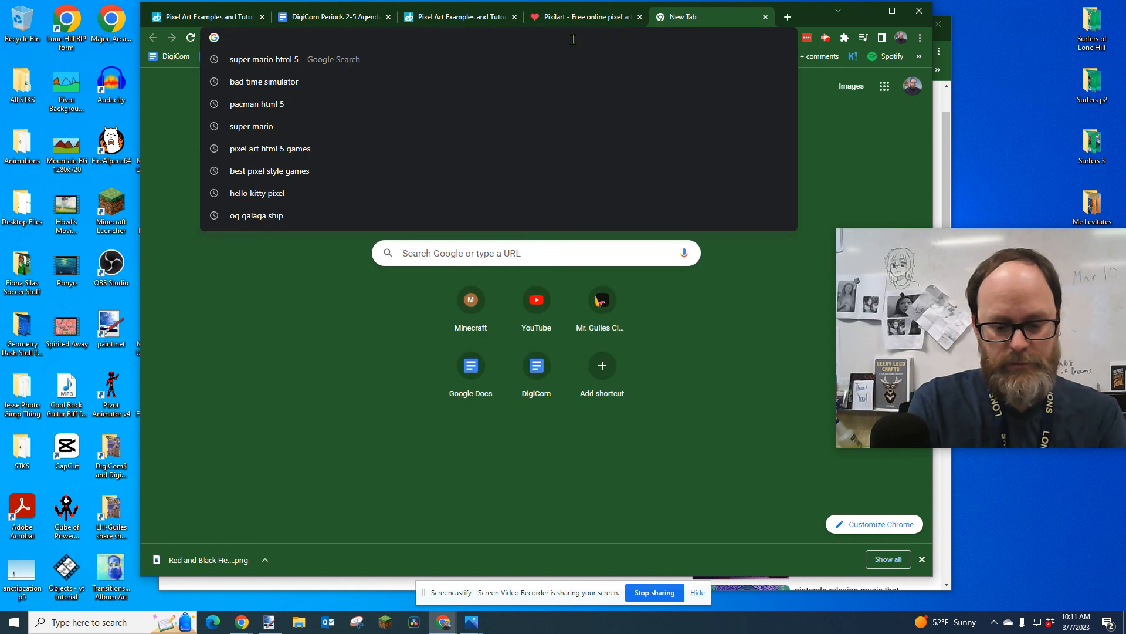
text(perling design ide)
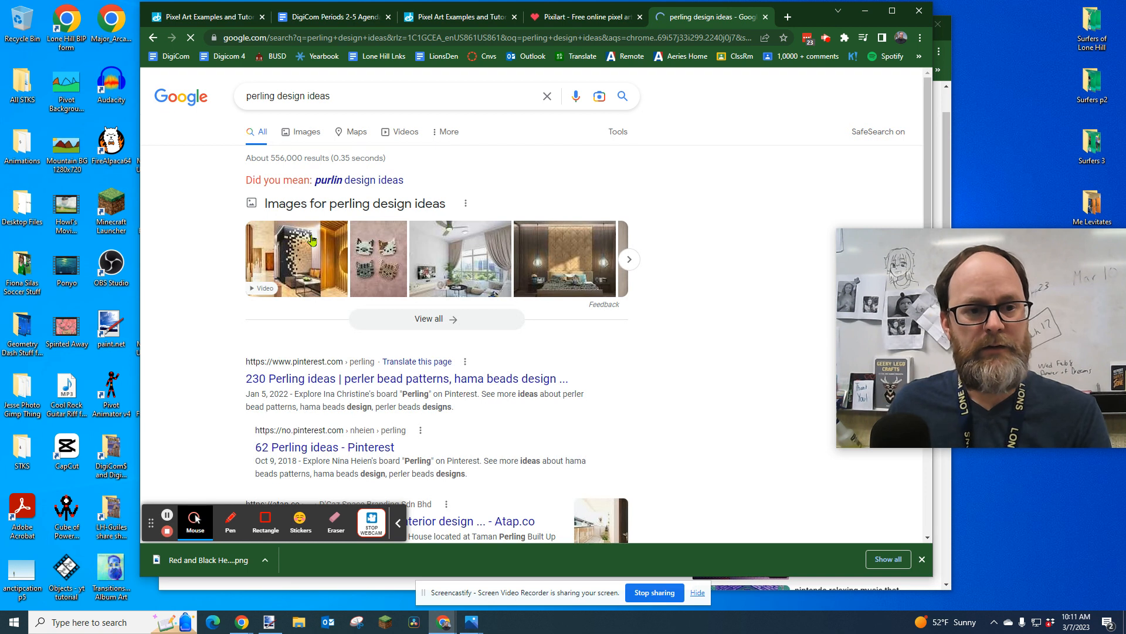
click(306, 131)
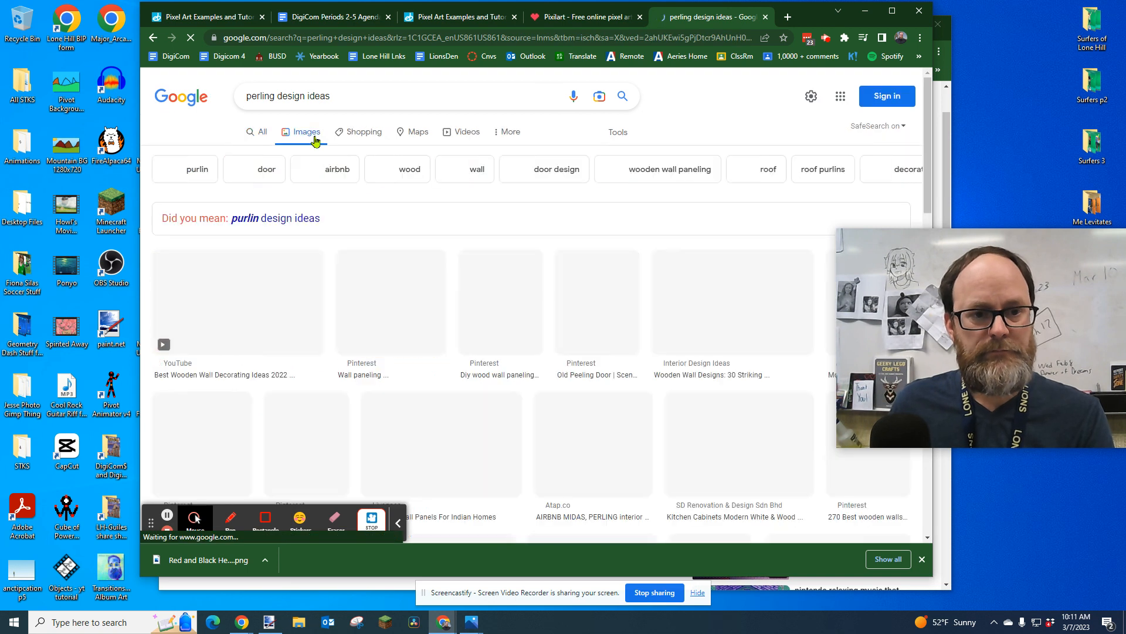
scroll(down, 3)
text(beads)
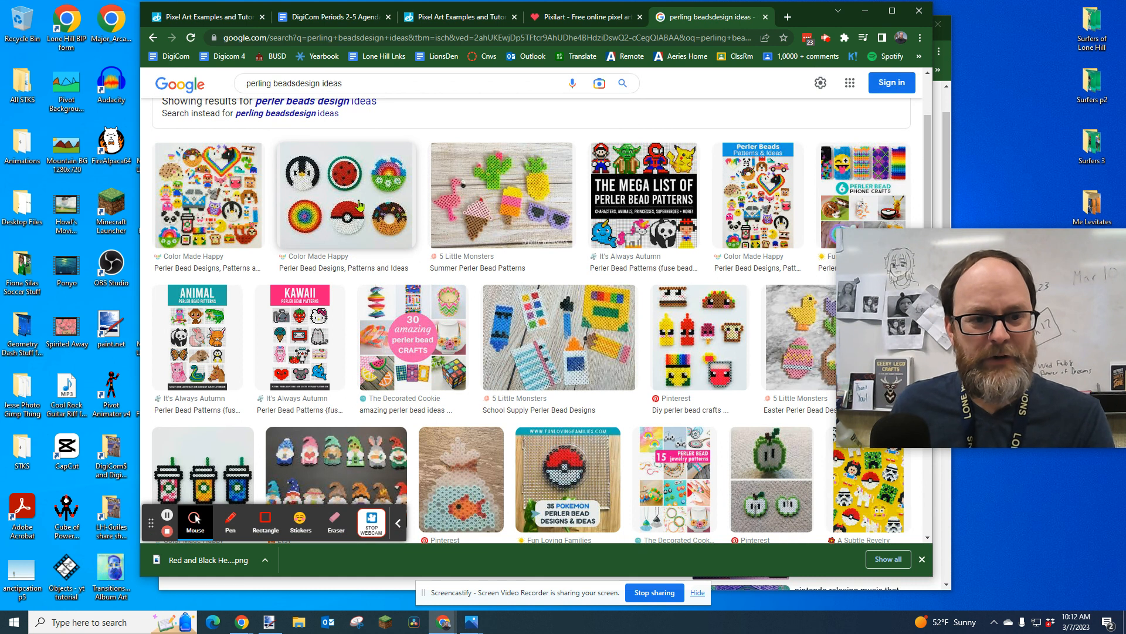
click(343, 195)
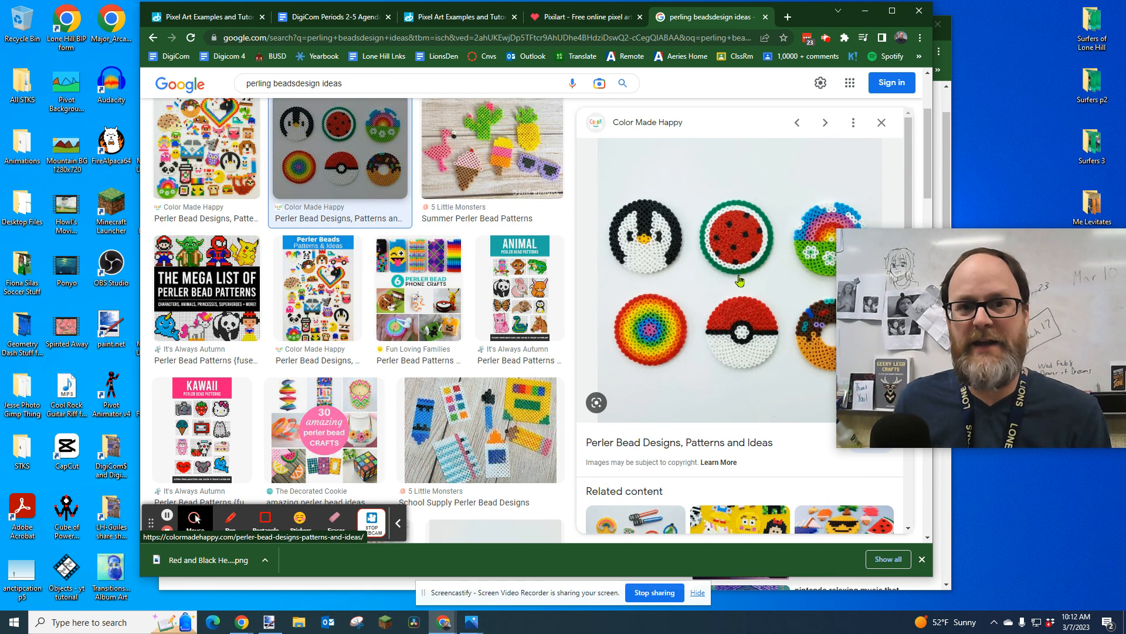
mouse_move(239, 487)
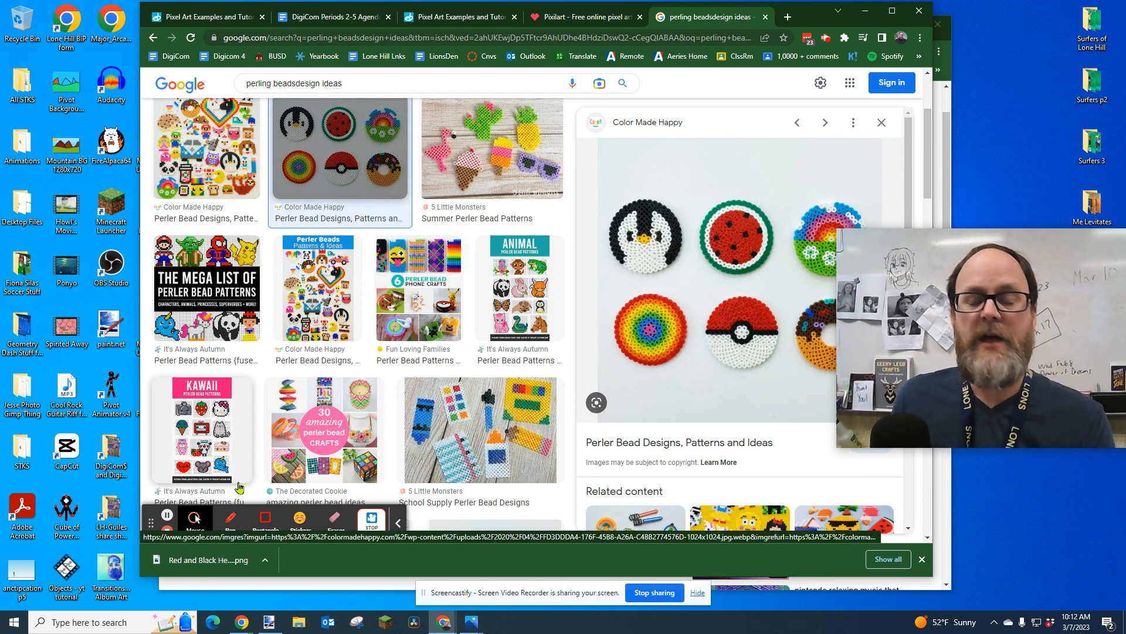
mouse_move(326, 399)
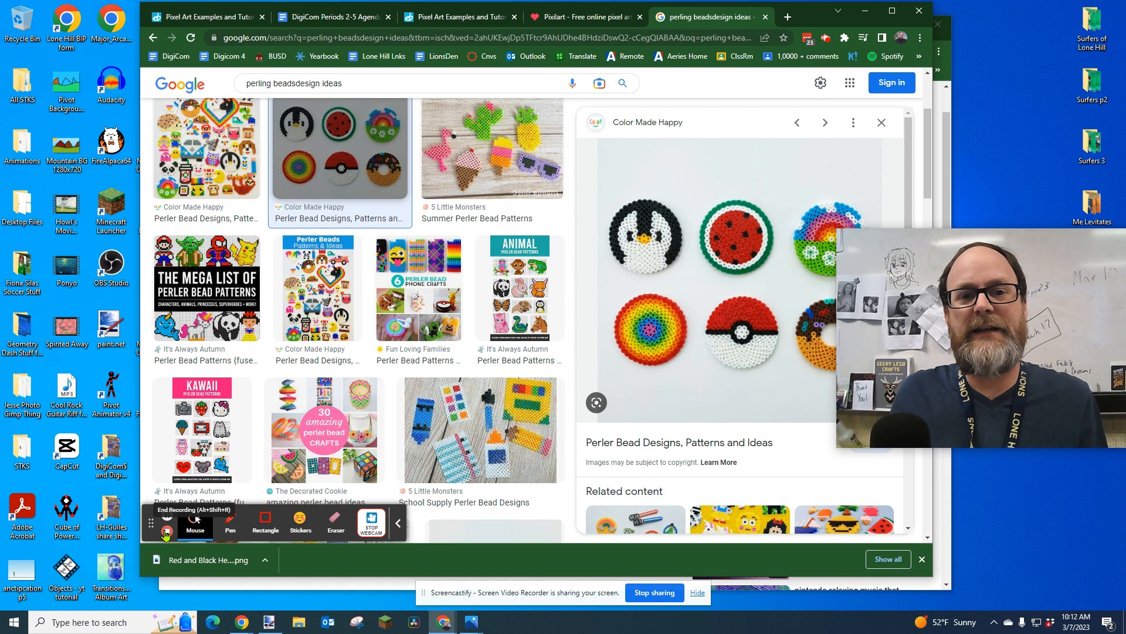
Leave the Pixilart intro video window for the pixel art examples and tutorials page
click(166, 522)
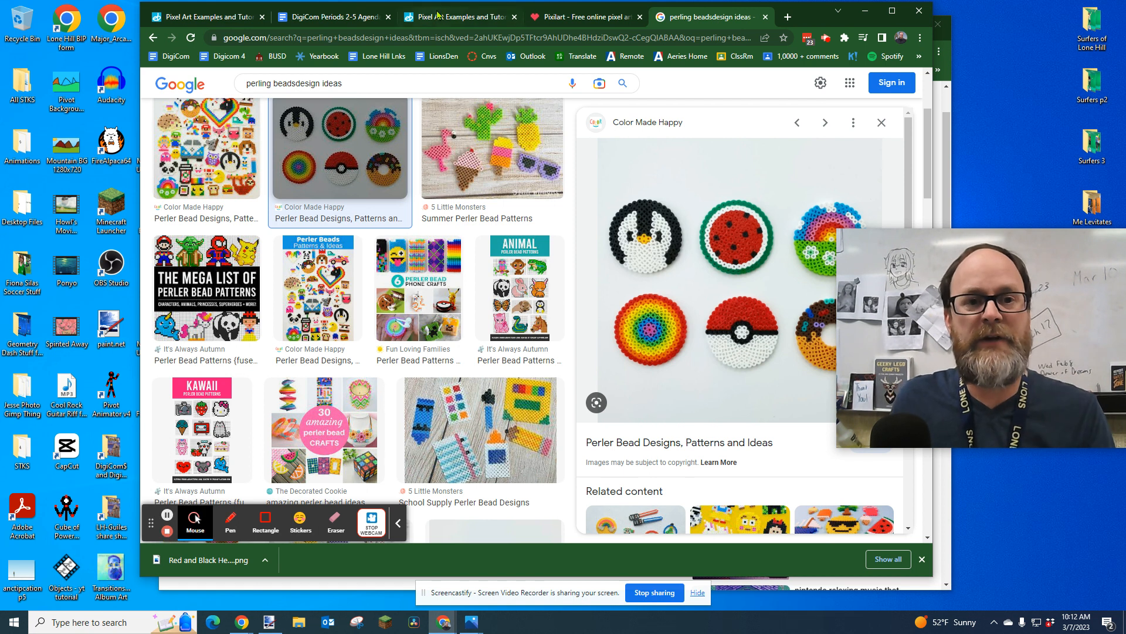
click(456, 16)
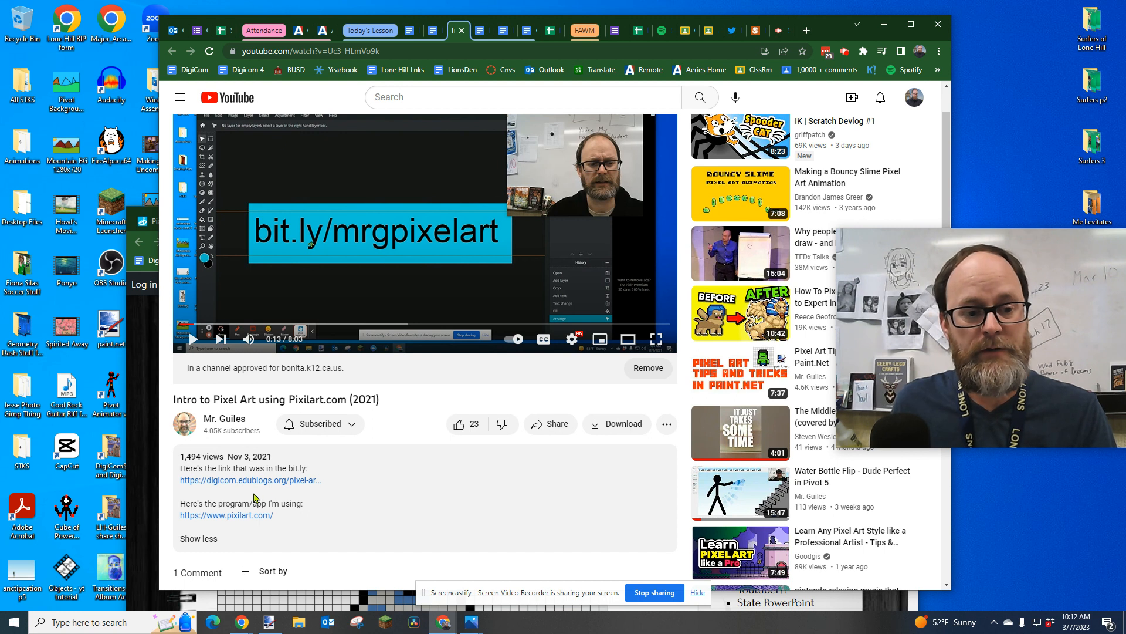
click(251, 480)
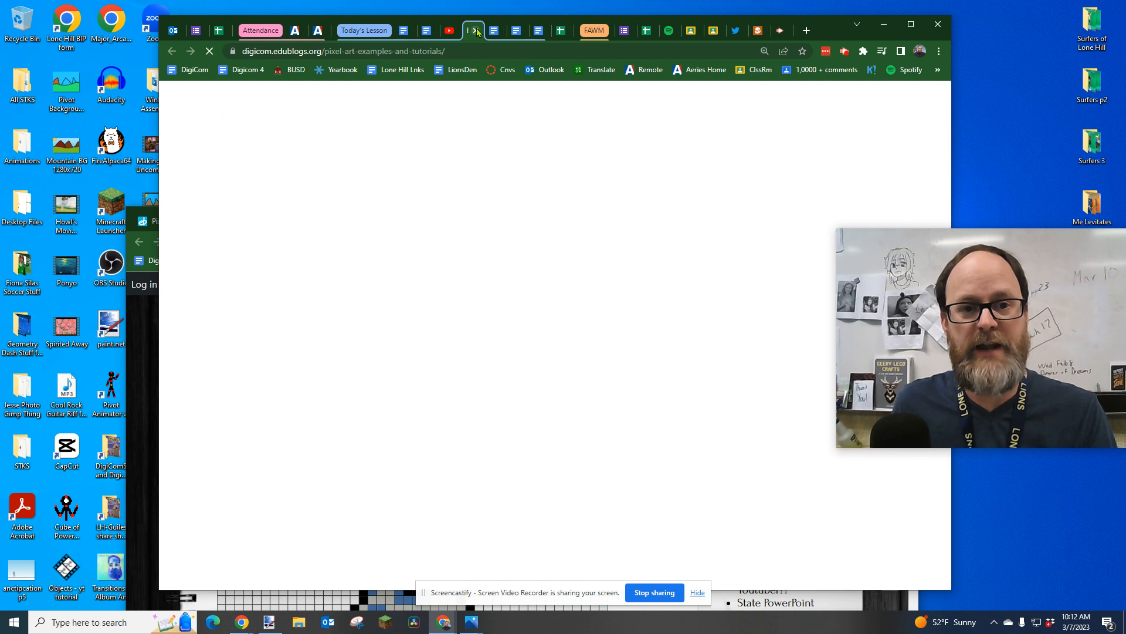